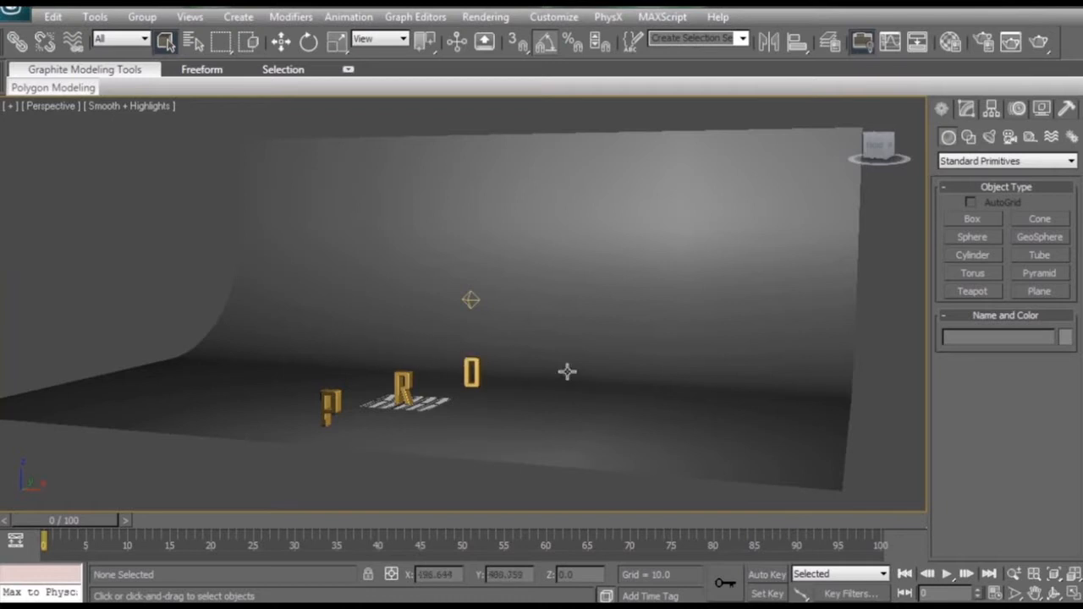
mouse_move(590, 362)
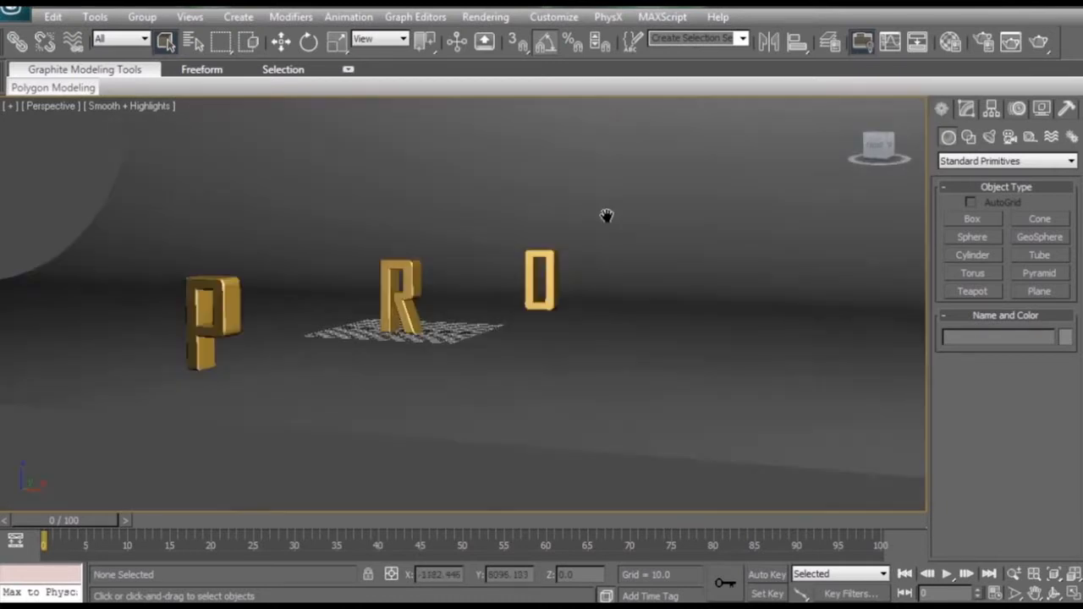
Step: Zoom the Perspective view in close on the PRO letters so the P fills the left
drag(605, 216, 653, 287)
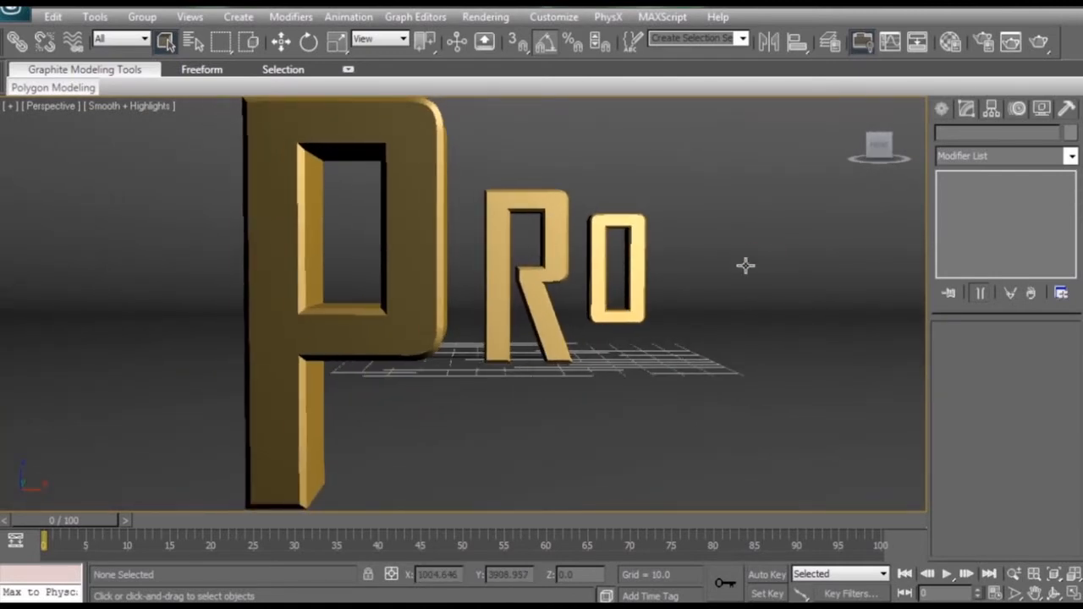
Step: Create Camera01 from the current Perspective view
click(878, 149)
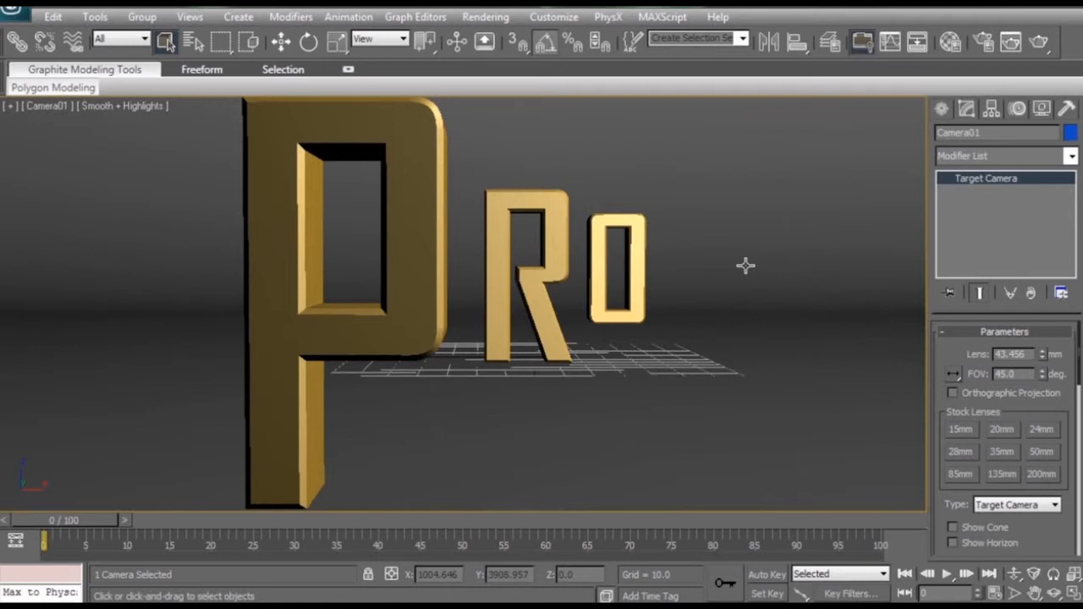
mouse_move(701, 211)
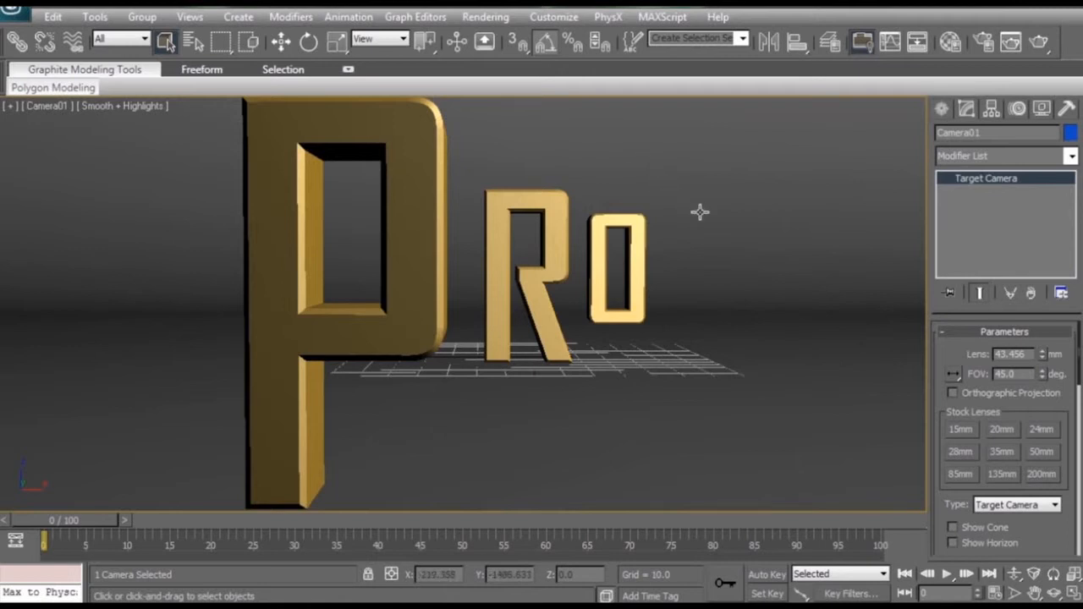
mouse_move(634, 171)
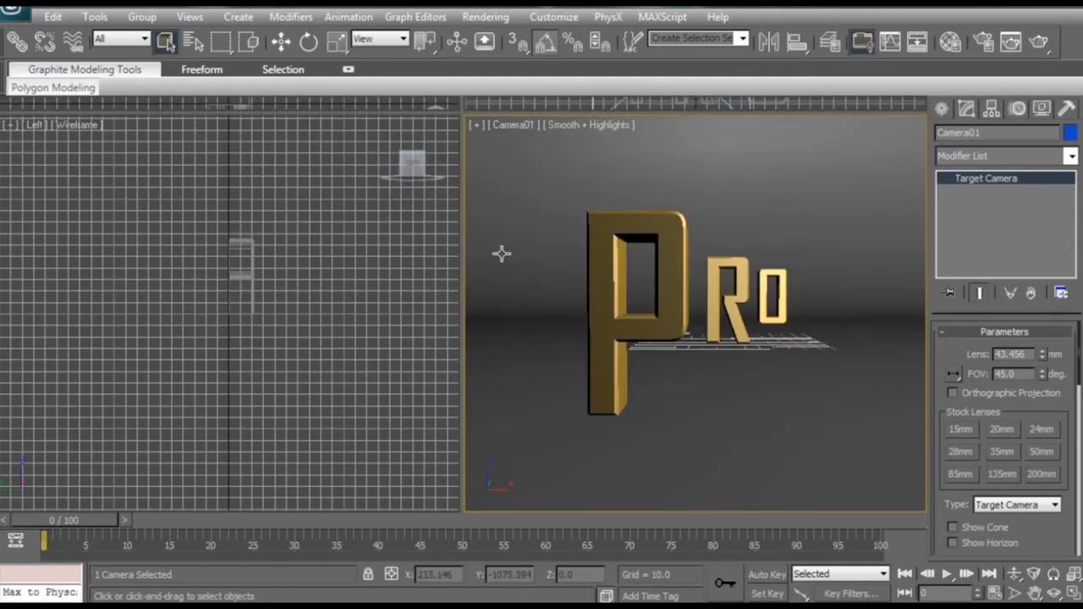
Step: Shade the left Camera01 view as Smooth + Highlights and make the right view Perspective
click(77, 126)
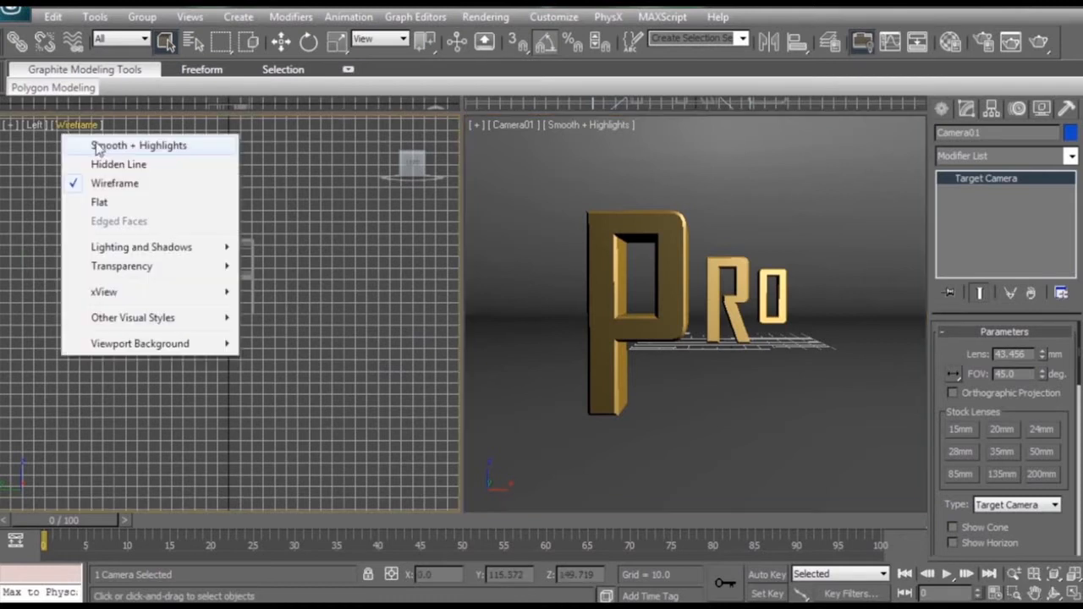
click(139, 146)
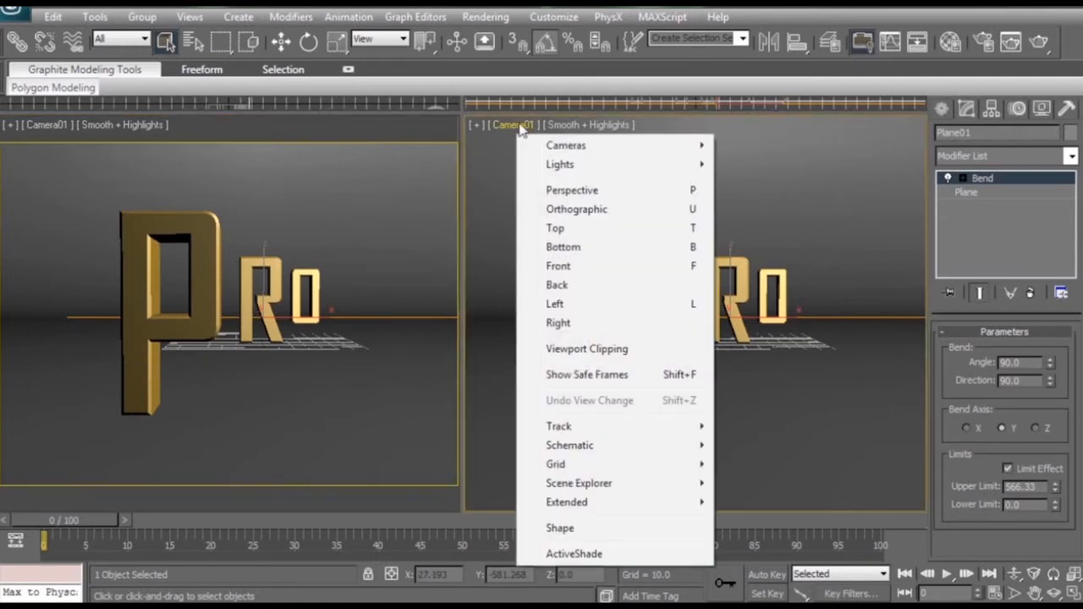
click(572, 189)
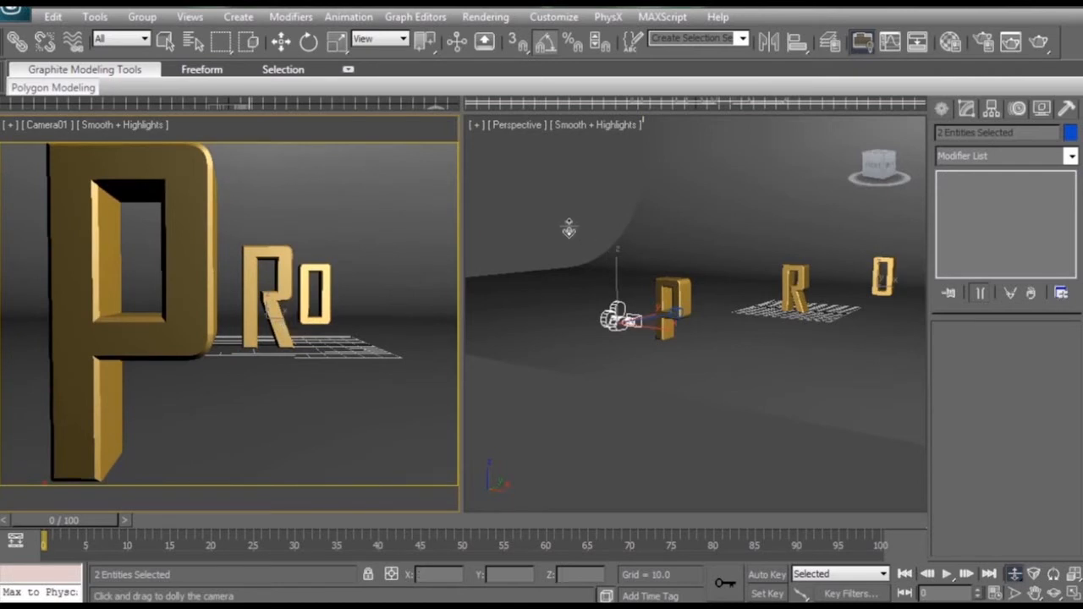
Step: Enable Camera01's Multi-Pass Effect and choose Depth of Field as the effect
click(281, 41)
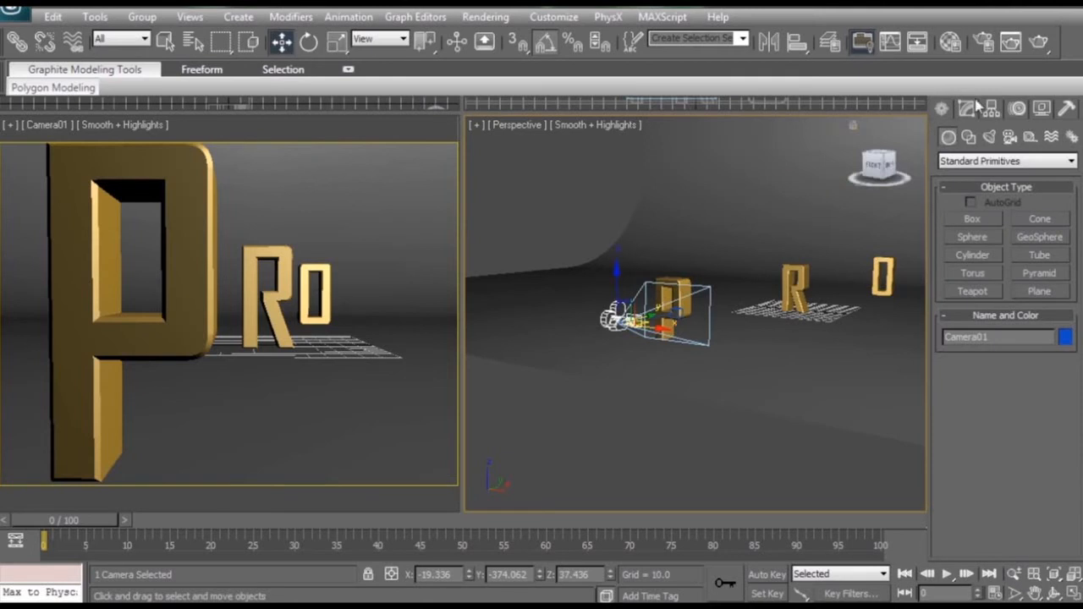
click(966, 108)
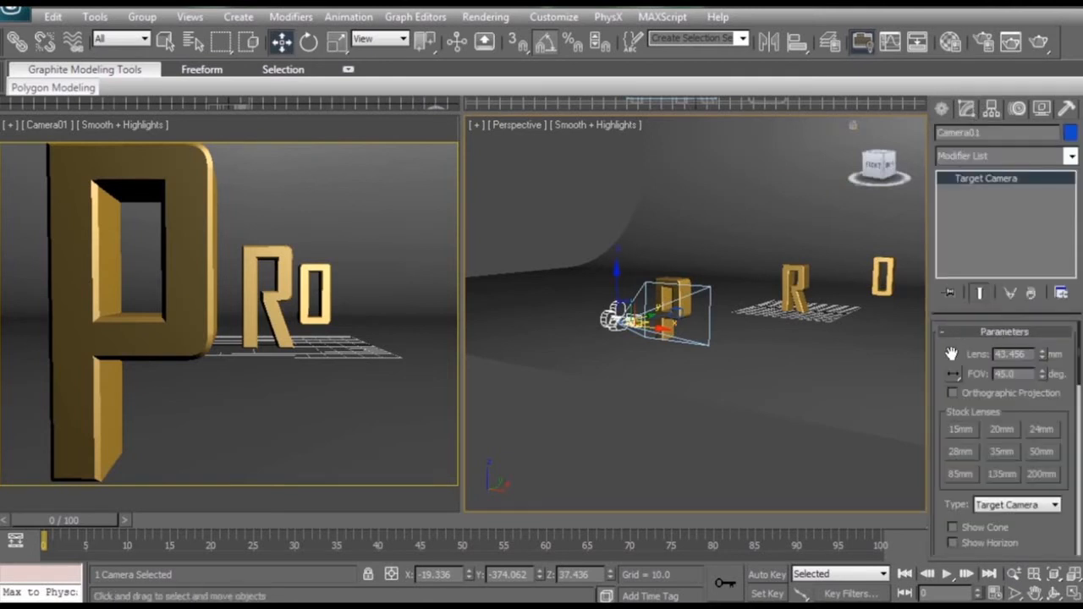
scroll(down, 3)
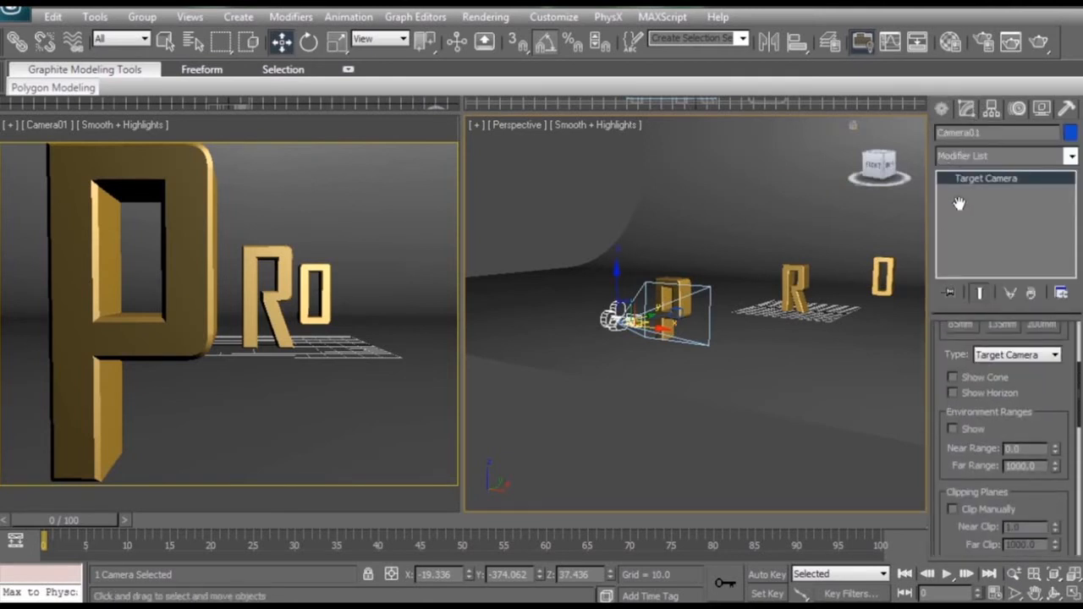
scroll(down, 3)
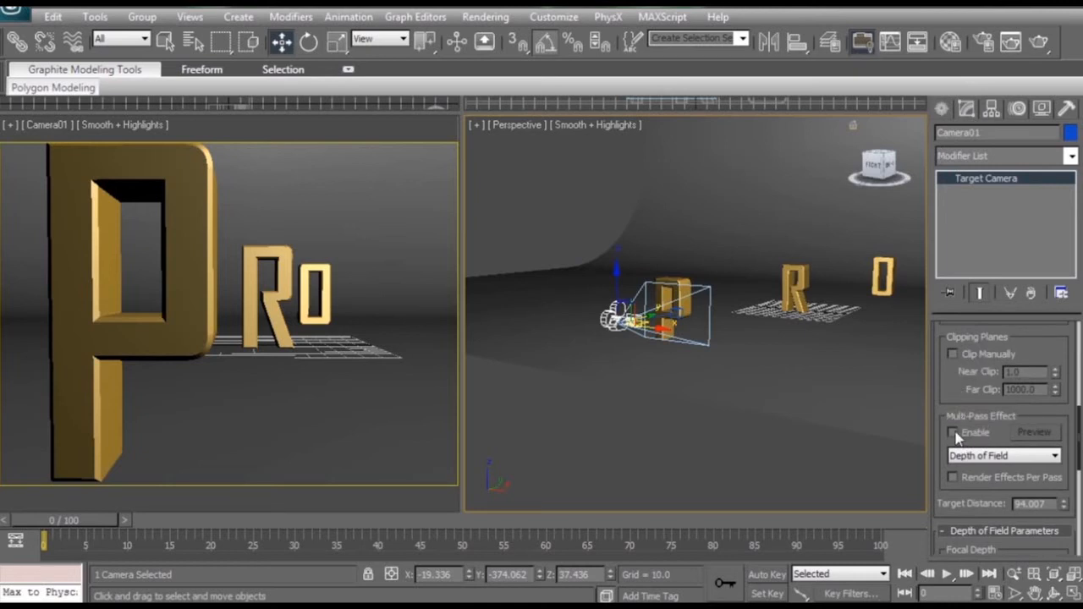
click(954, 433)
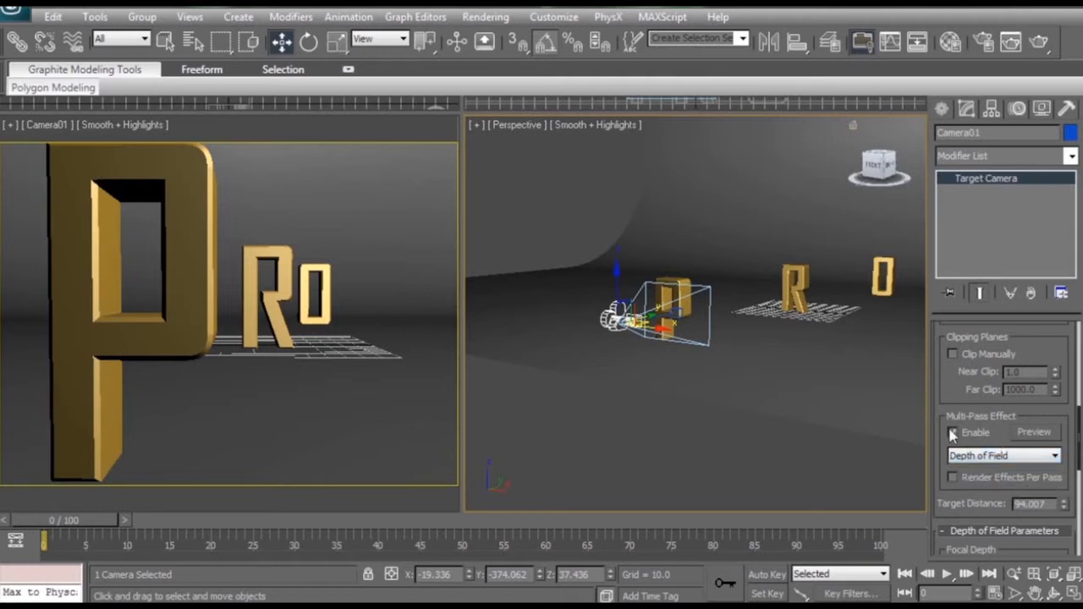
click(954, 433)
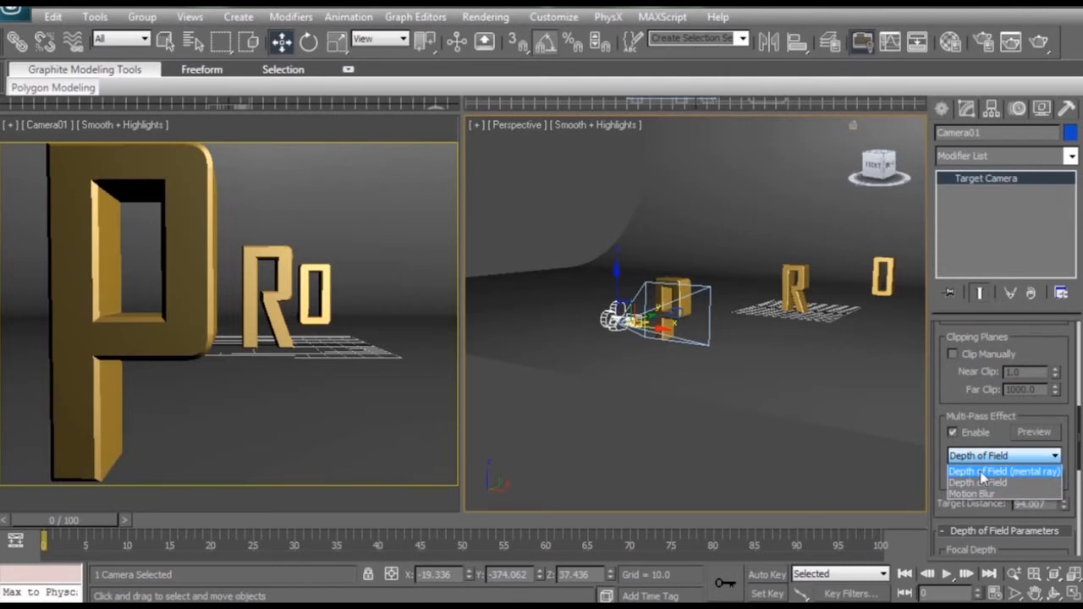
click(1002, 482)
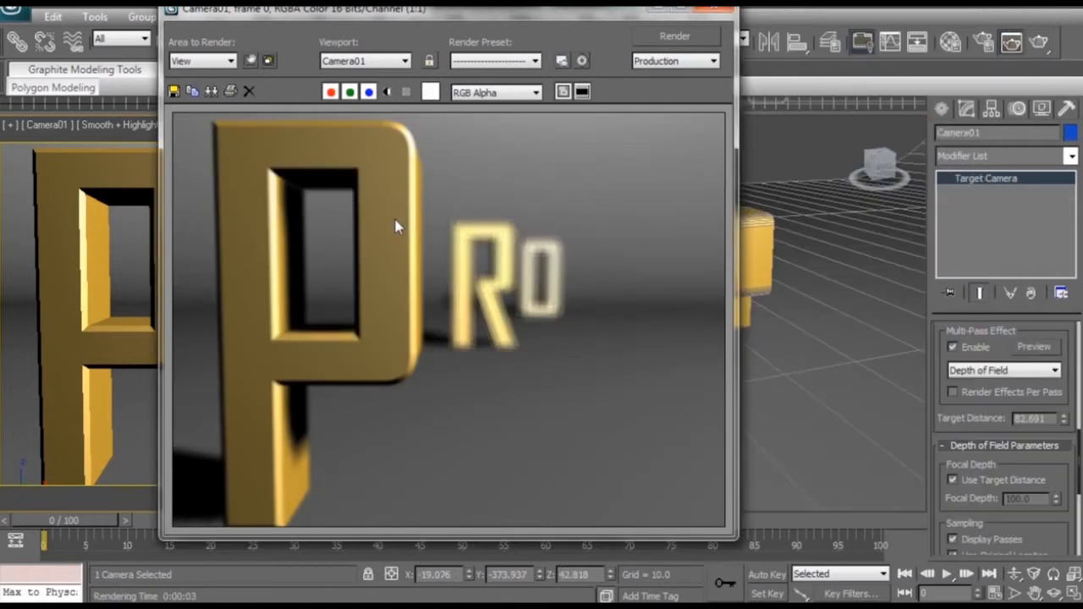
mouse_move(368, 134)
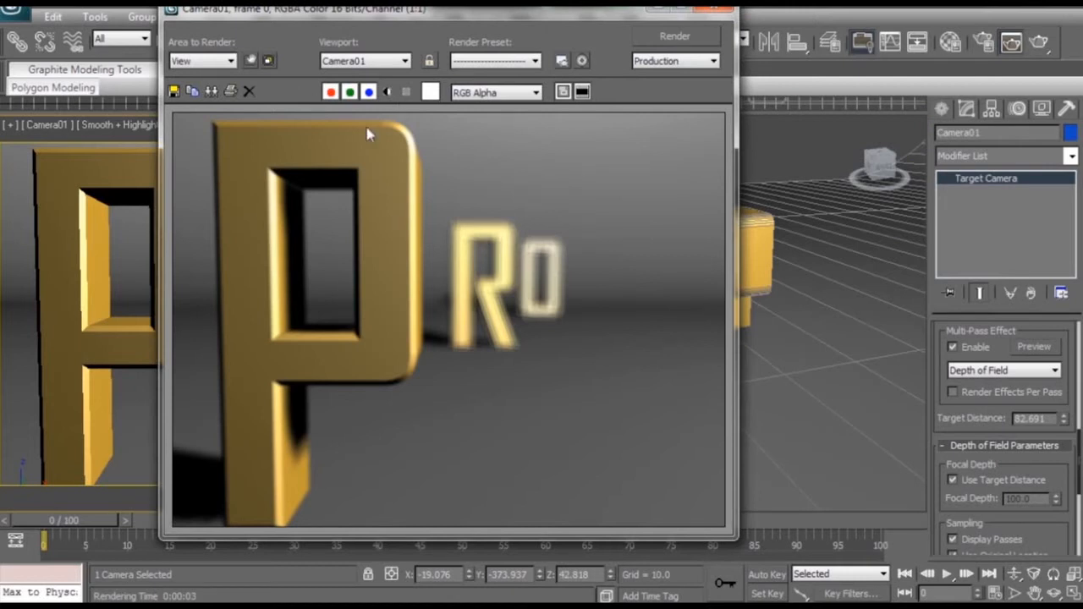
mouse_move(622, 294)
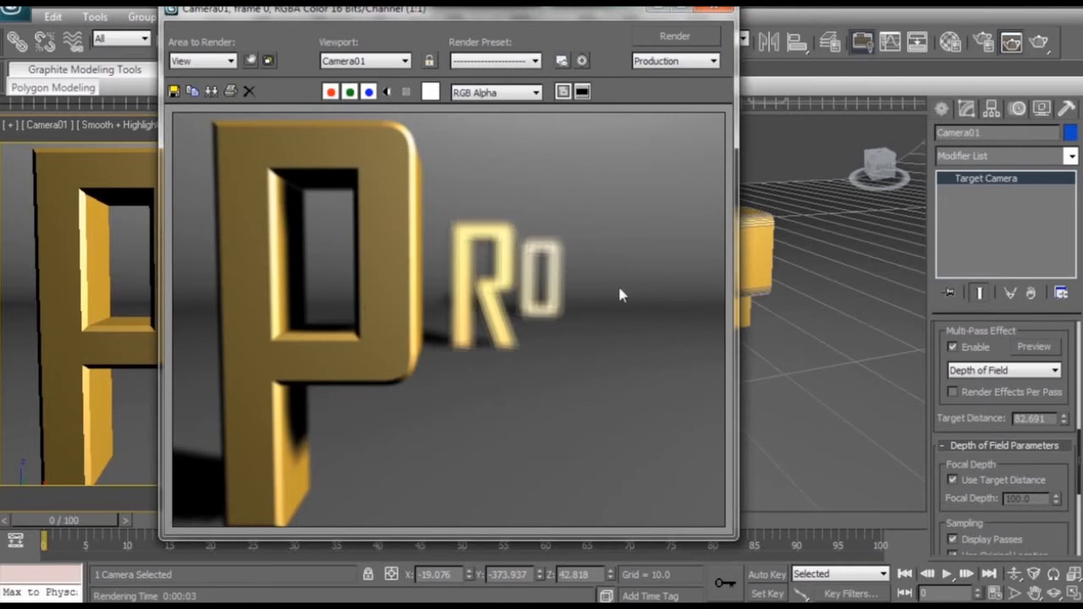
mouse_move(707, 15)
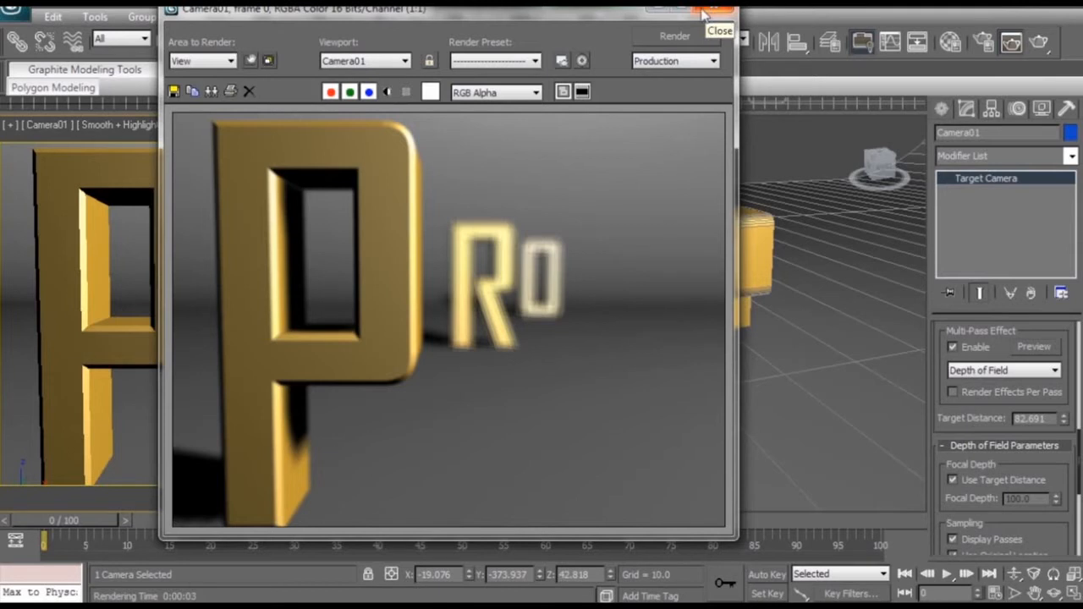
click(717, 30)
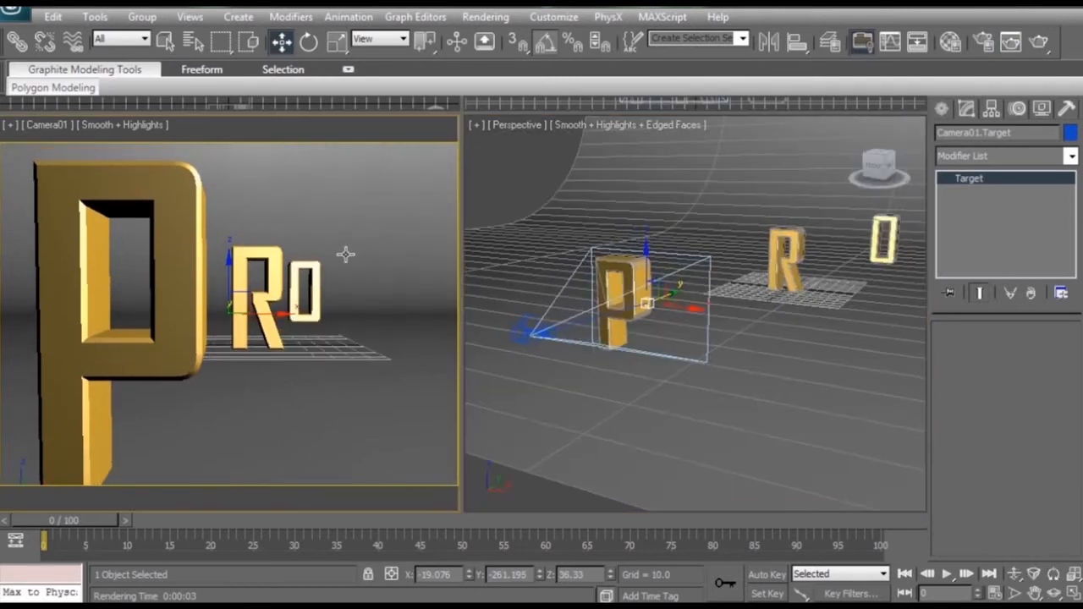
Step: Test-render the Camera01 shot after pushing the focus target beyond the letters
click(1038, 43)
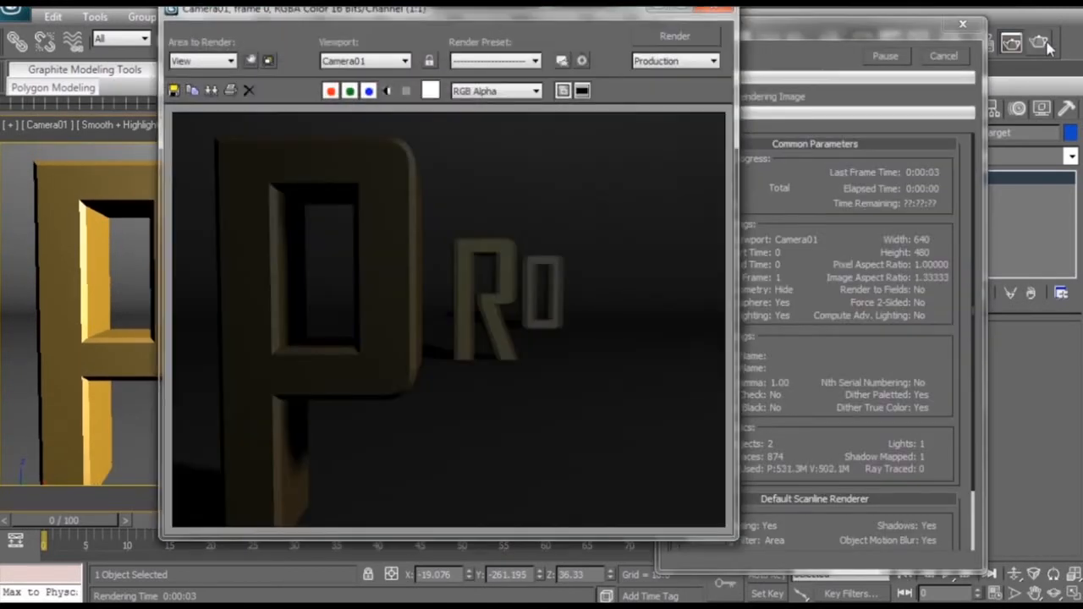
click(961, 24)
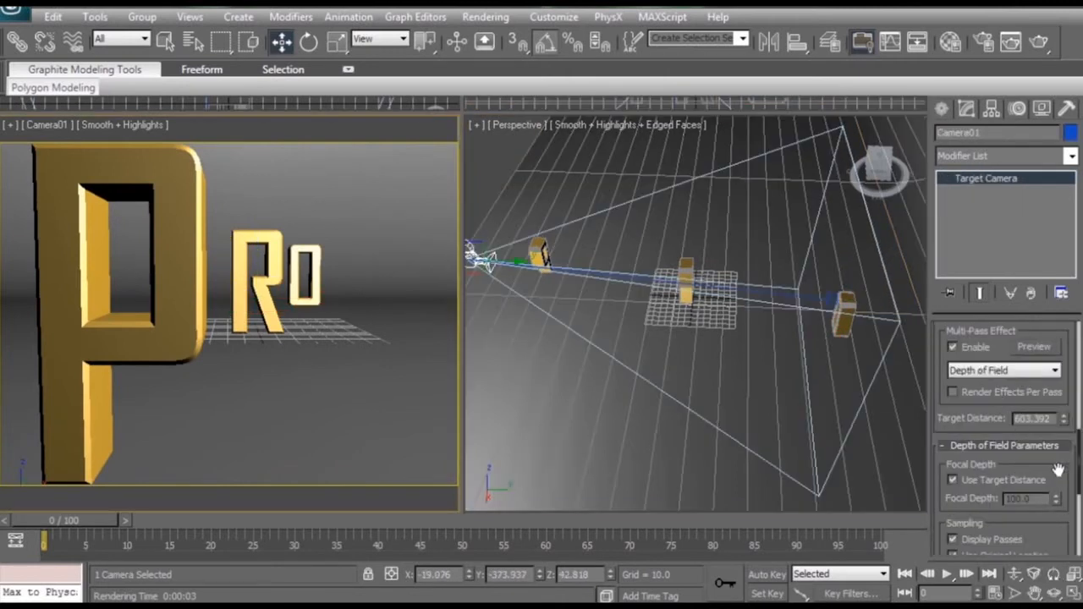
Step: Scroll the Modify panel down to Camera01's Depth of Field Parameters rollout
scroll(down, 3)
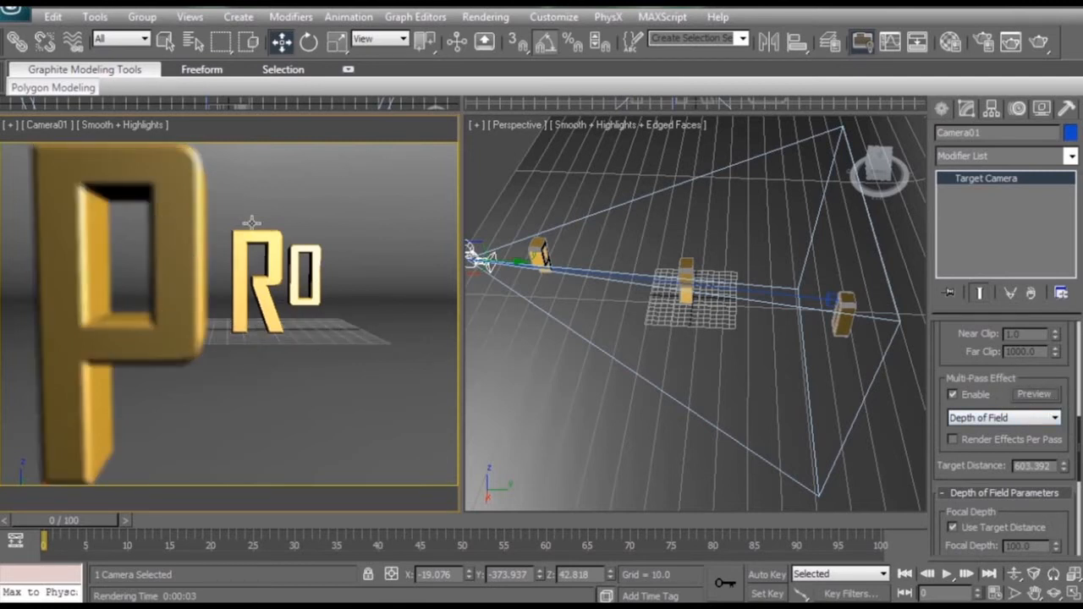
mouse_move(371, 303)
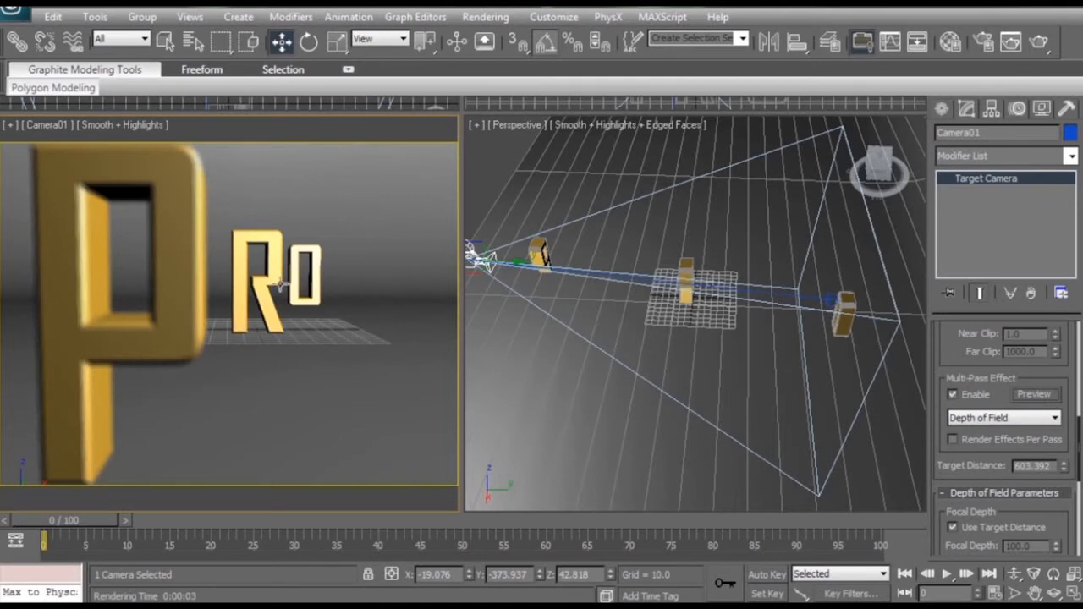
mouse_move(271, 236)
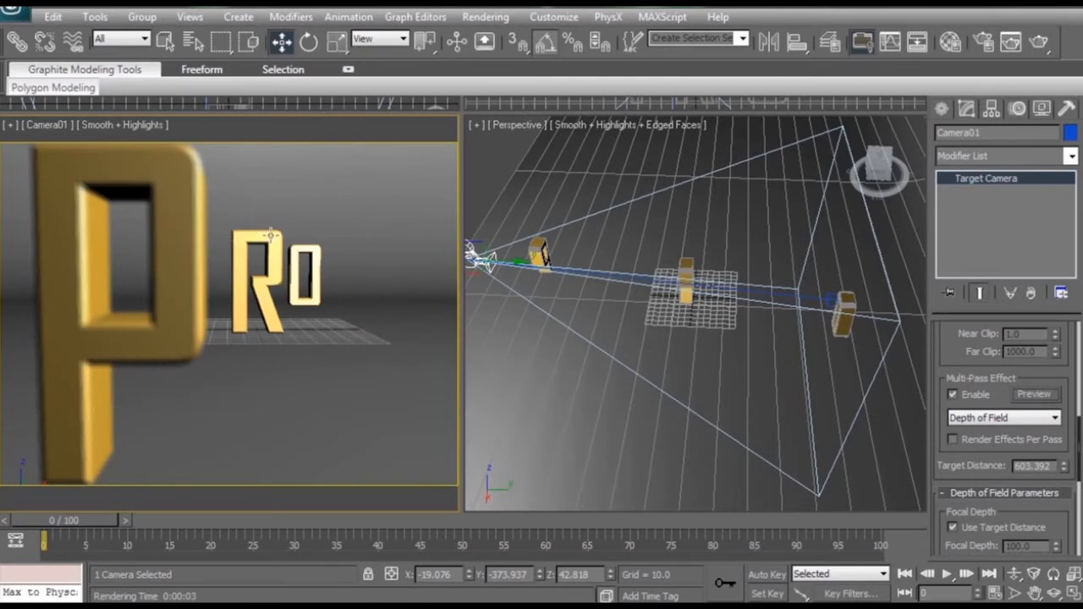
mouse_move(338, 226)
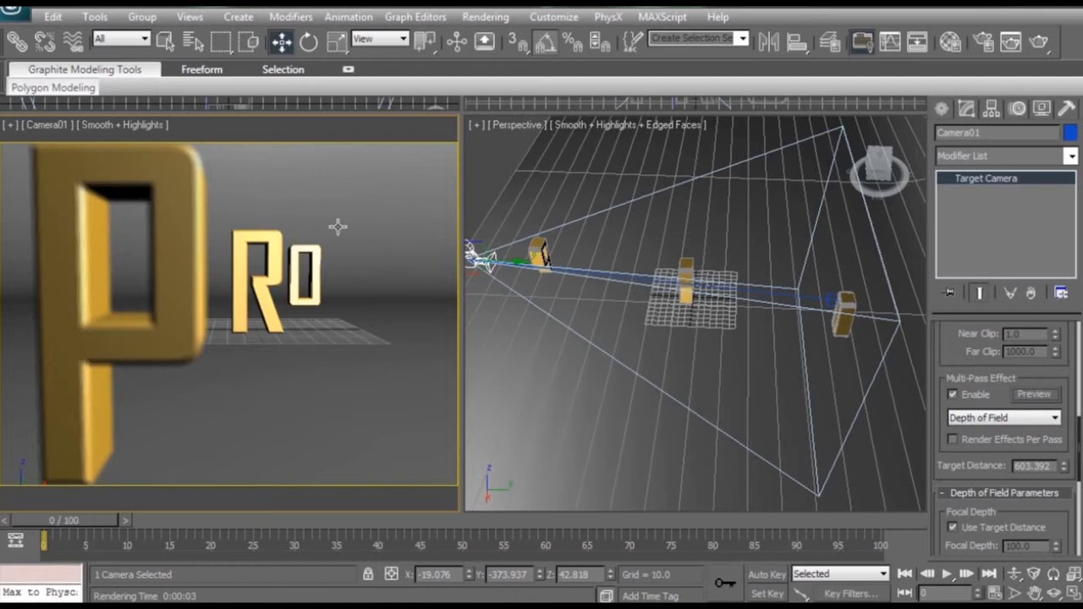
scroll(down, 3)
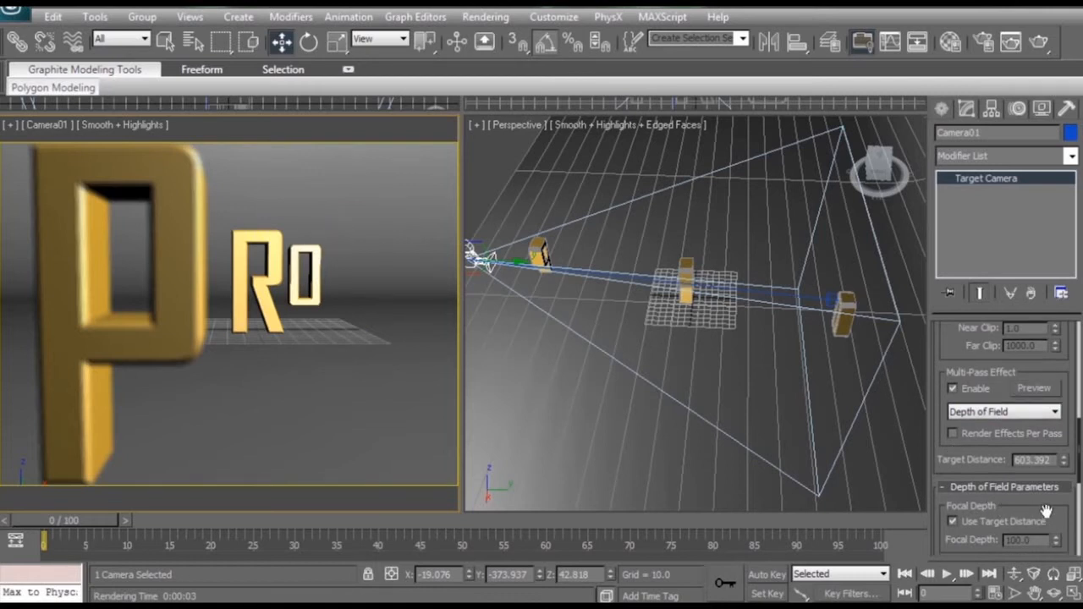
scroll(down, 3)
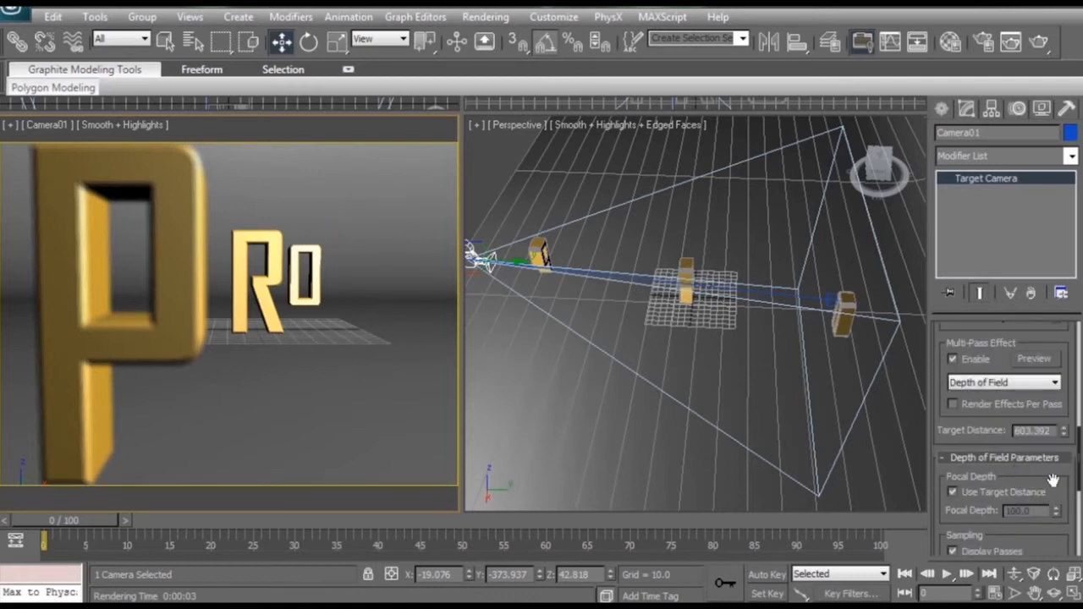
scroll(down, 3)
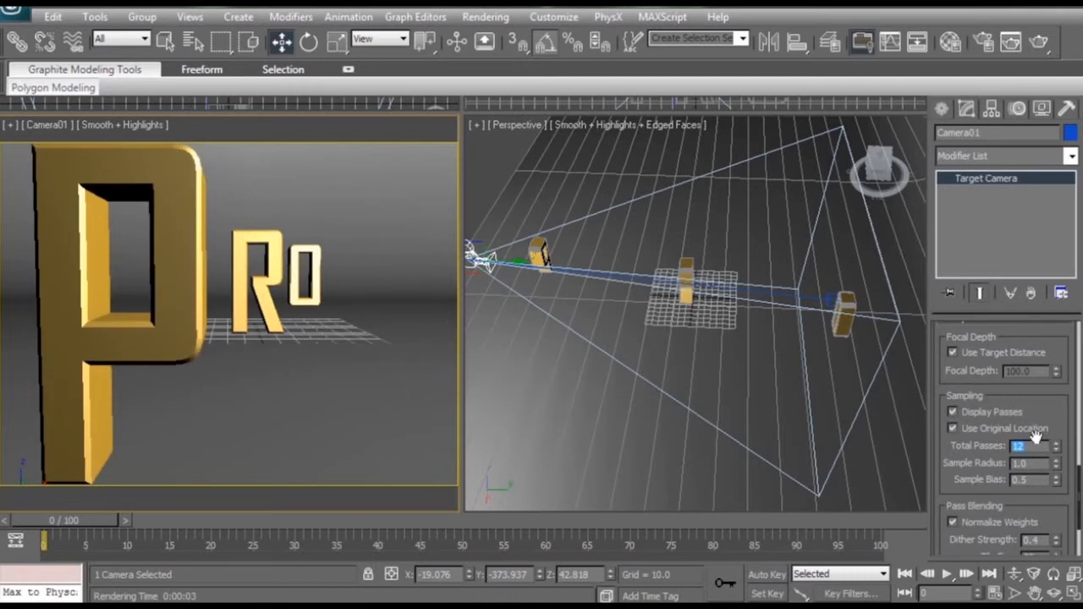
mouse_move(1056, 403)
text(20)
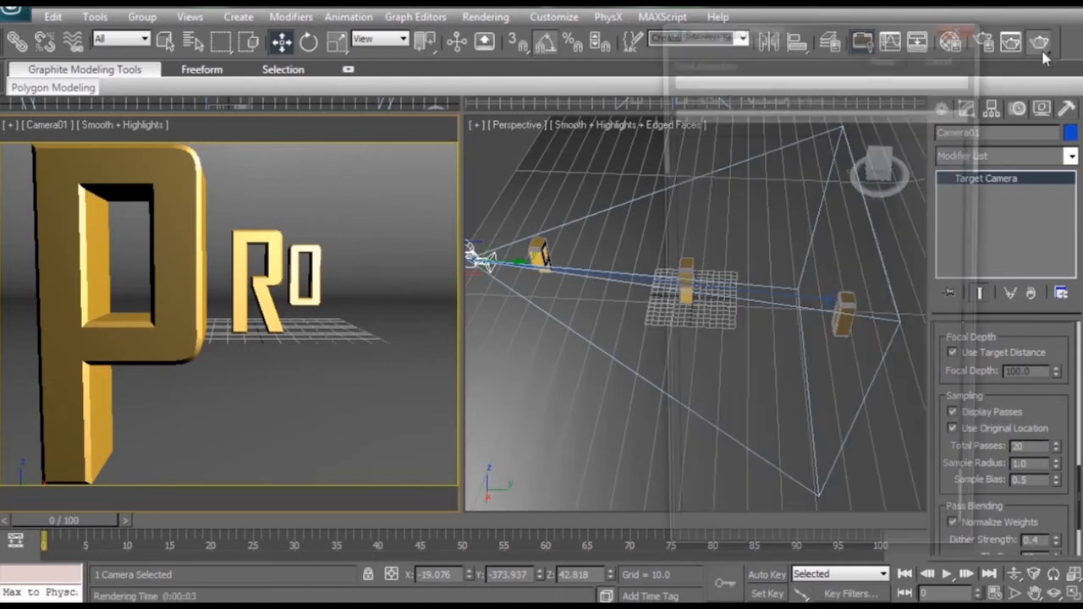
Step: Render the Camera01 view to check that the near P comes out blurred
click(1039, 42)
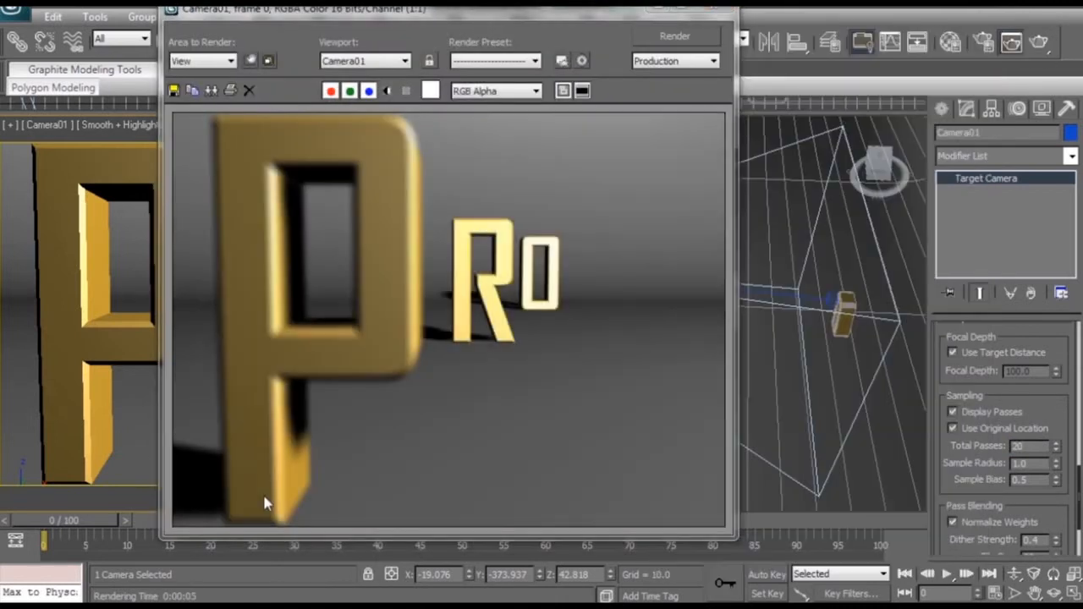
mouse_move(423, 313)
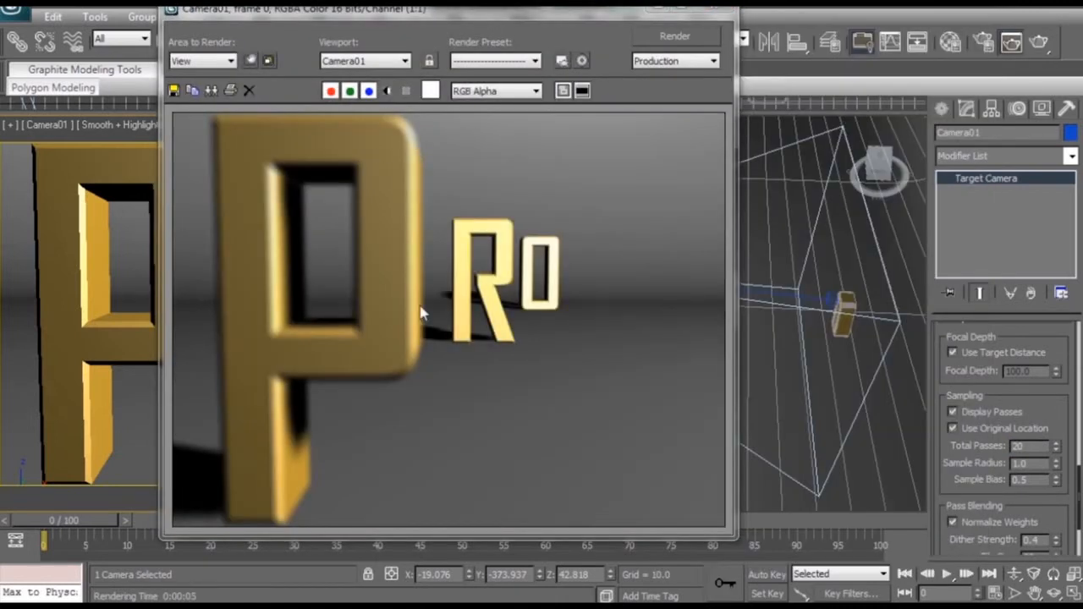
click(249, 91)
text(3)
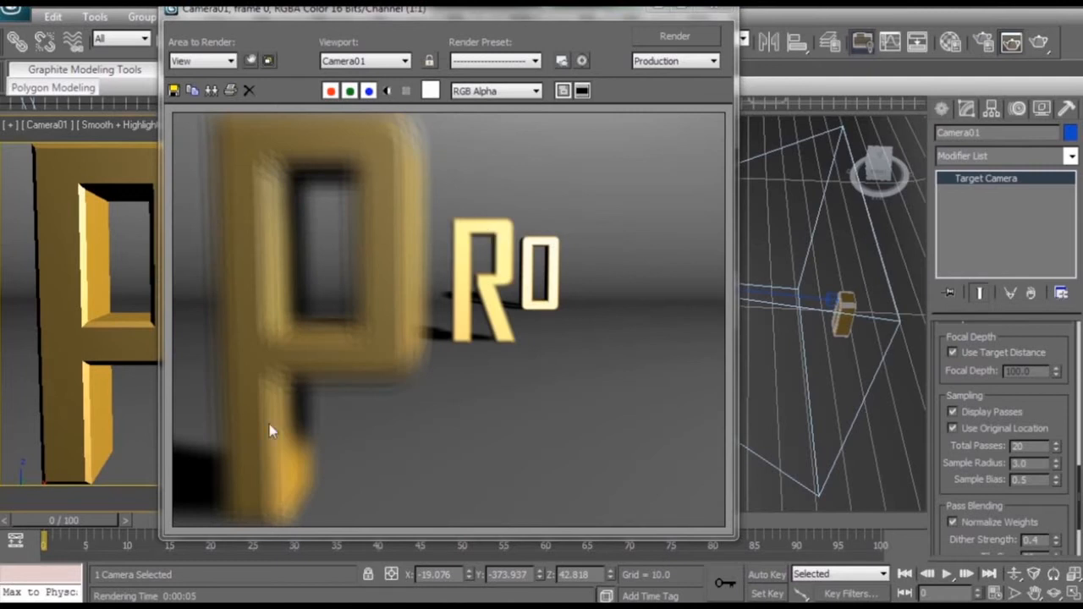
mouse_move(385, 115)
text(50)
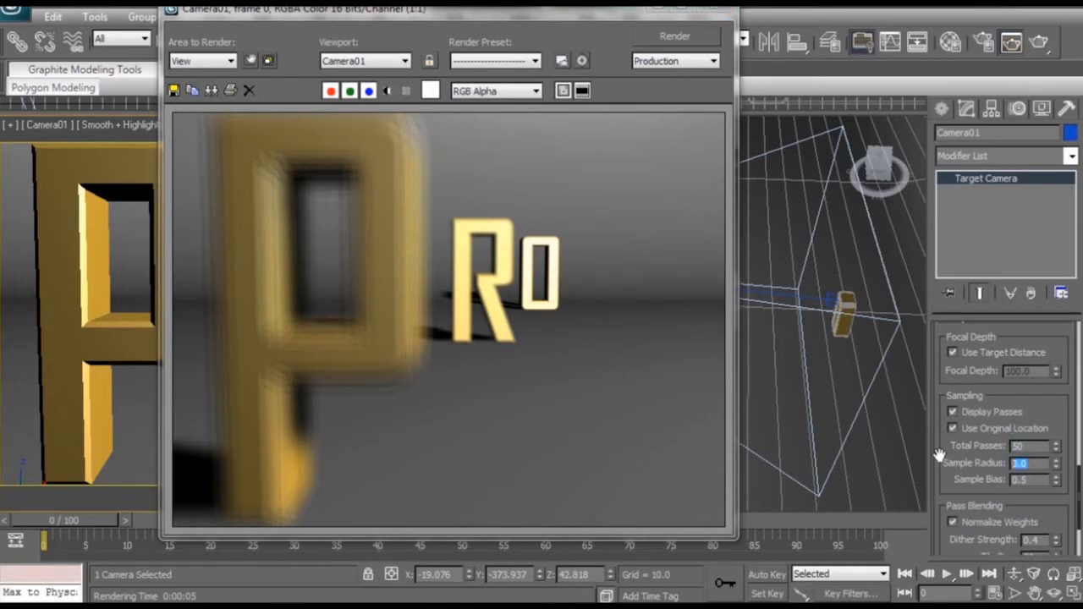
mouse_move(973, 474)
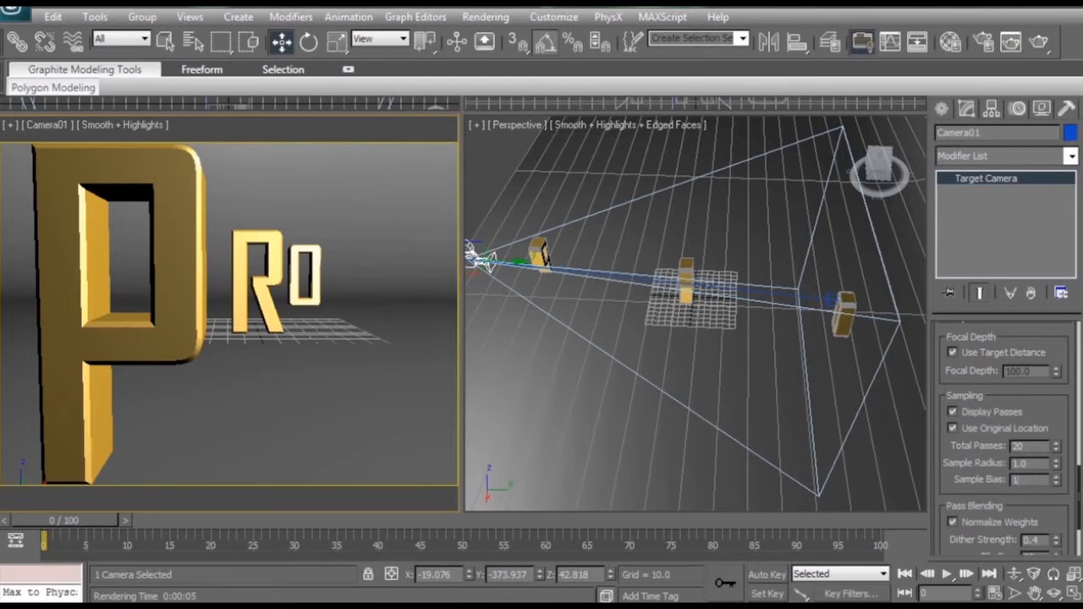
Step: Close the test render and orbit the Perspective view to see the letters from the side
click(1038, 42)
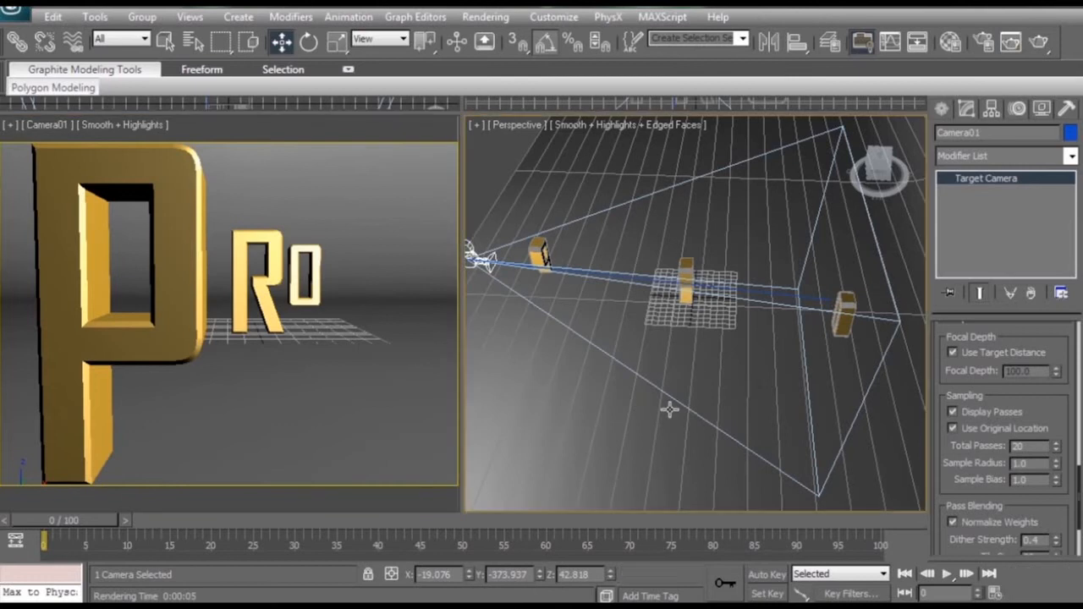
drag(668, 411, 508, 398)
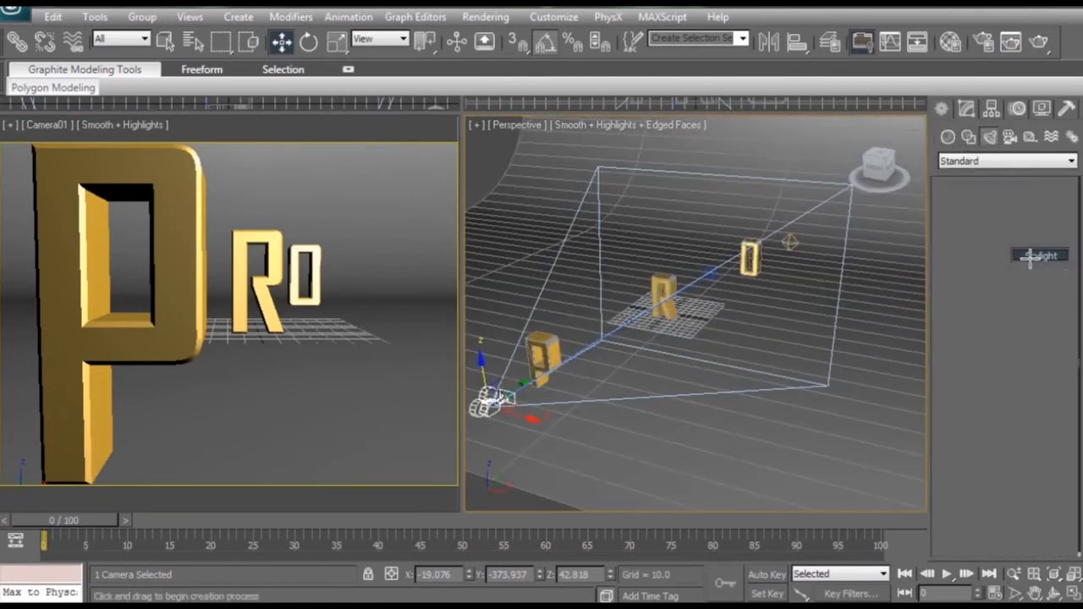
Step: Add skylight Sky01 to the scene and render the Camera01 view with it
click(1039, 254)
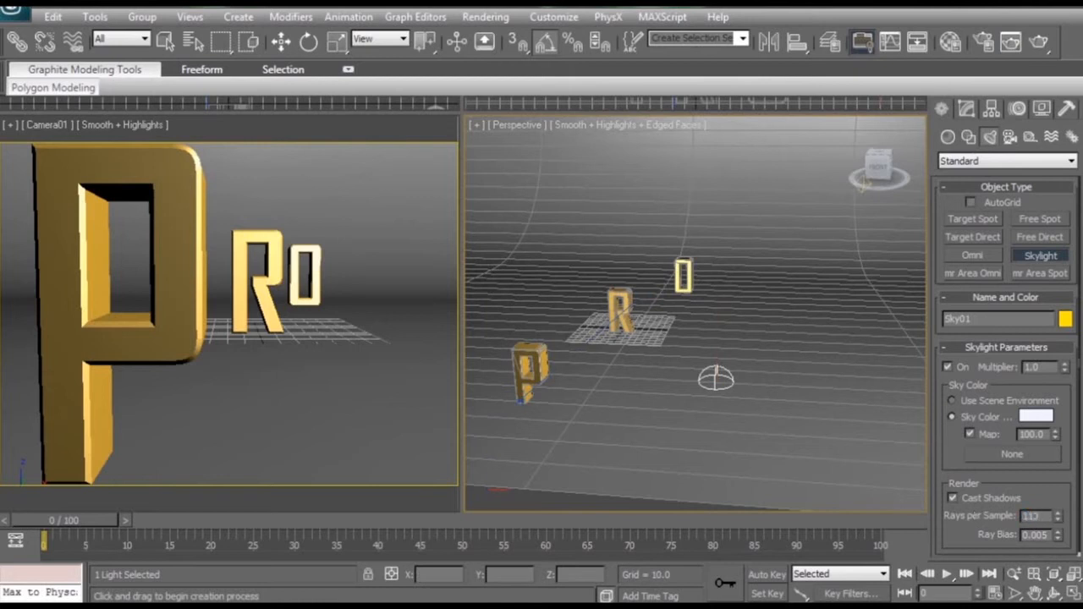
click(1038, 42)
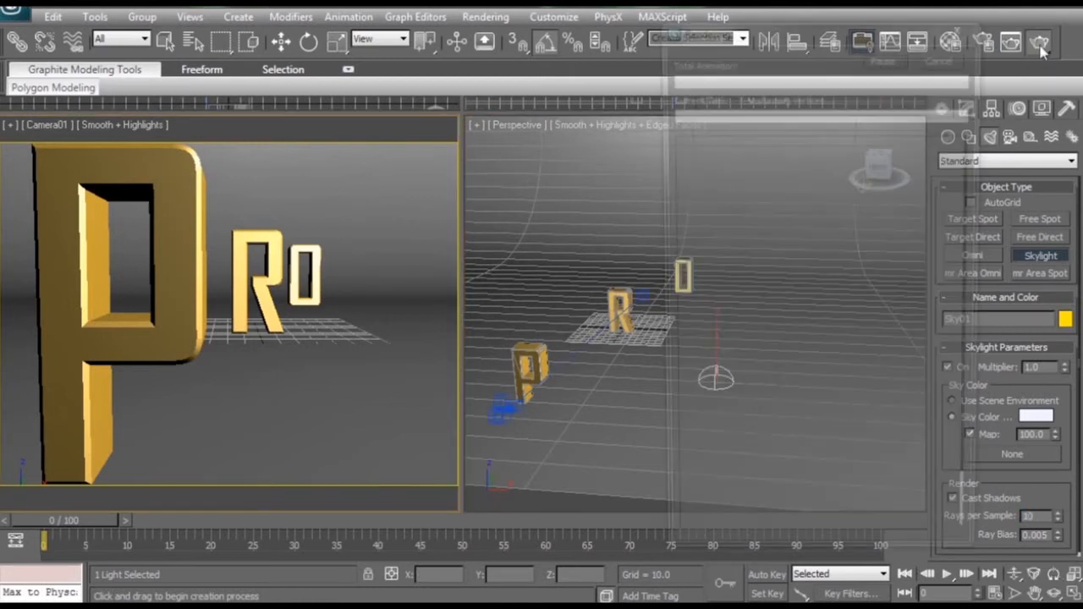
click(1038, 42)
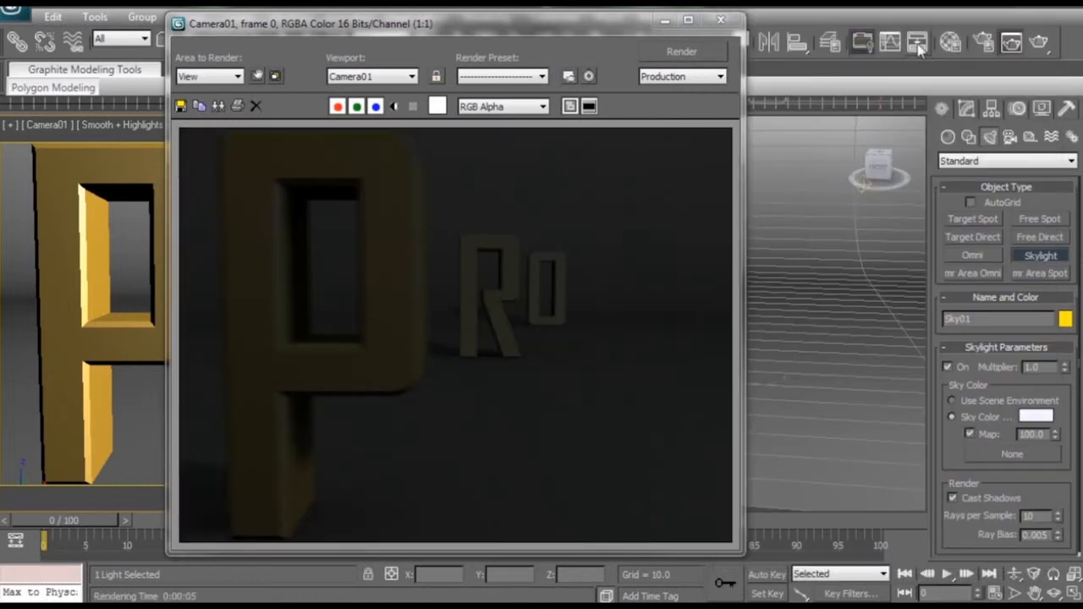
Step: Close the dark test render and switch off Camera01's depth of field multi-pass effect
click(721, 21)
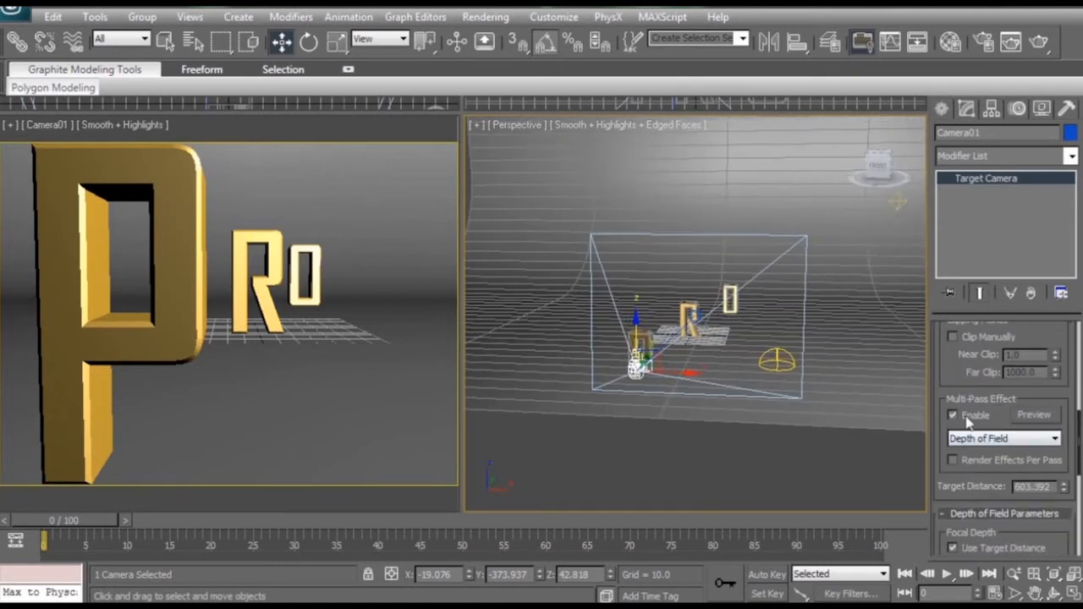
click(953, 415)
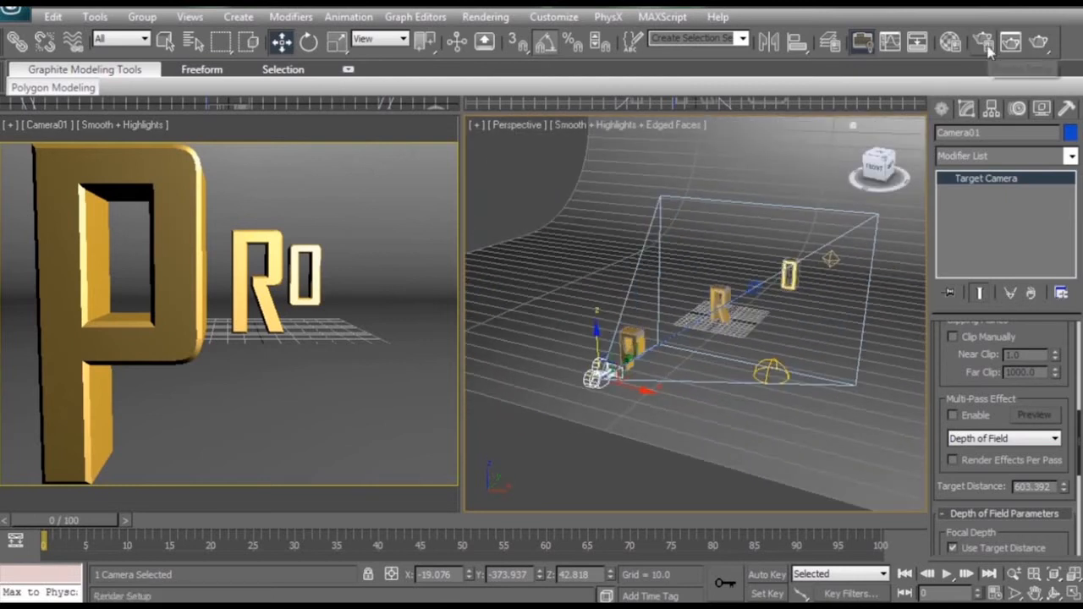
Step: Add a Z Depth element under Render Elements in Render Setup, then close it
click(981, 42)
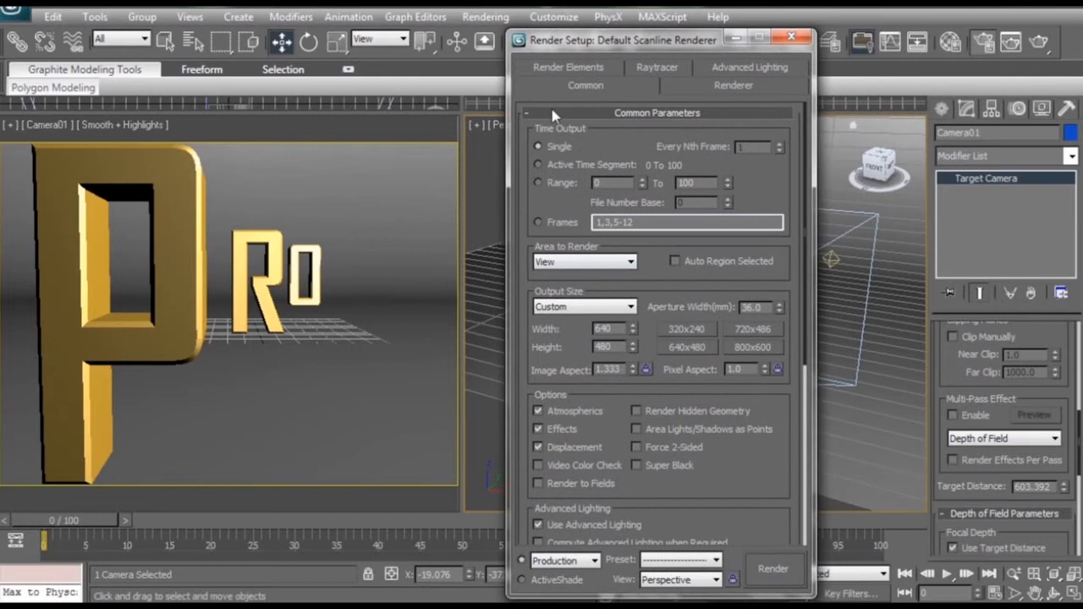
click(567, 85)
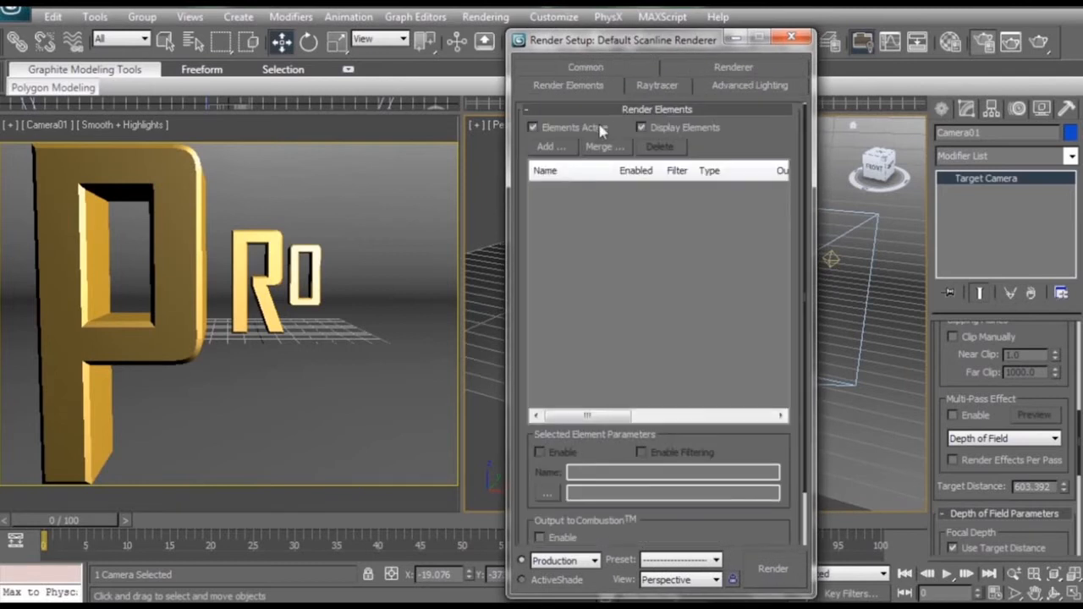
click(550, 145)
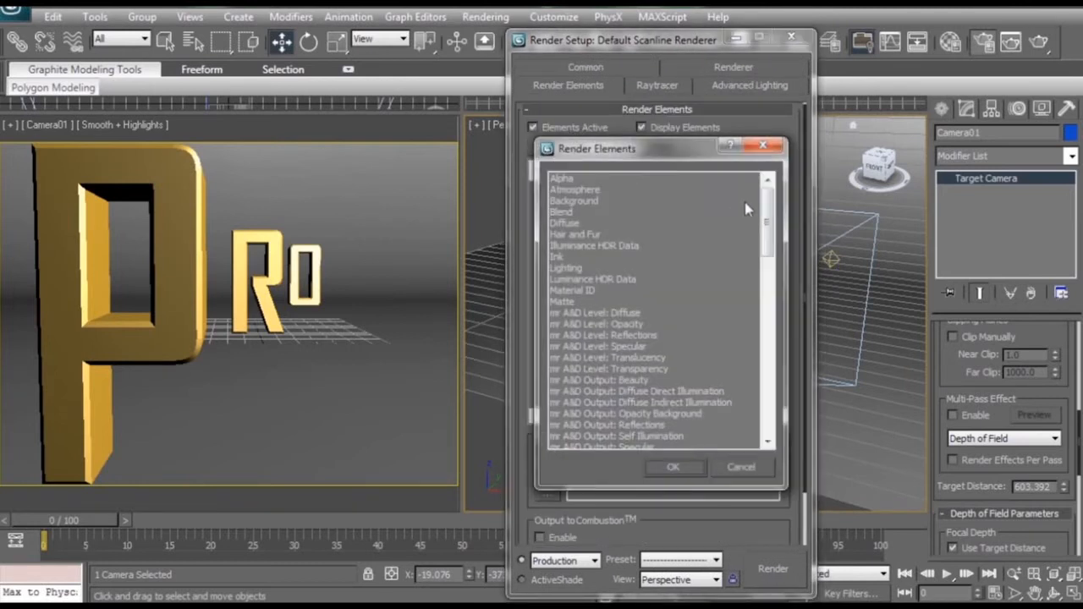
scroll(down, 3)
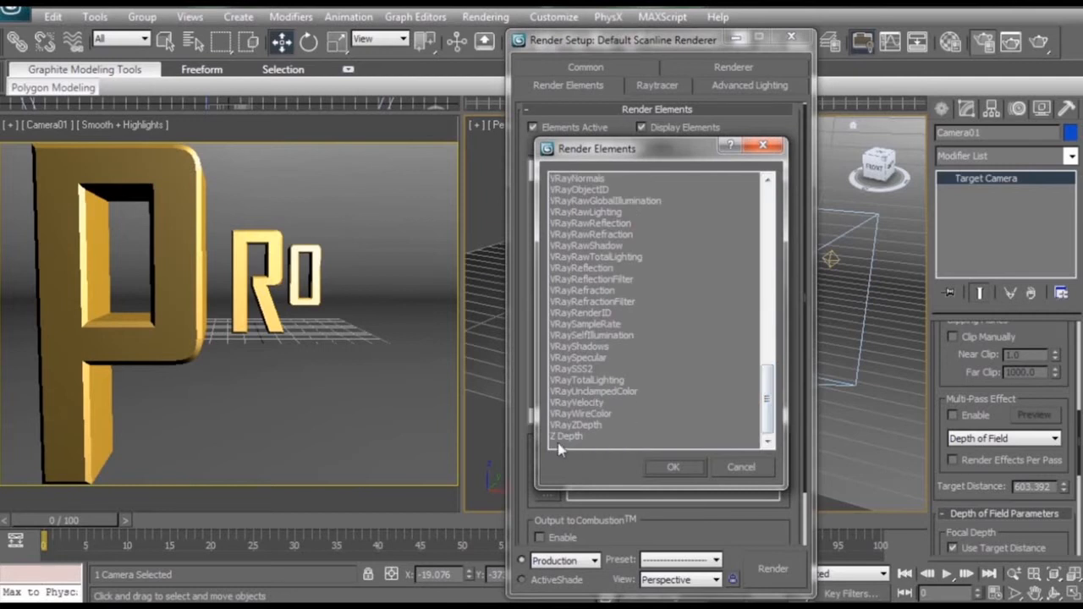
click(567, 436)
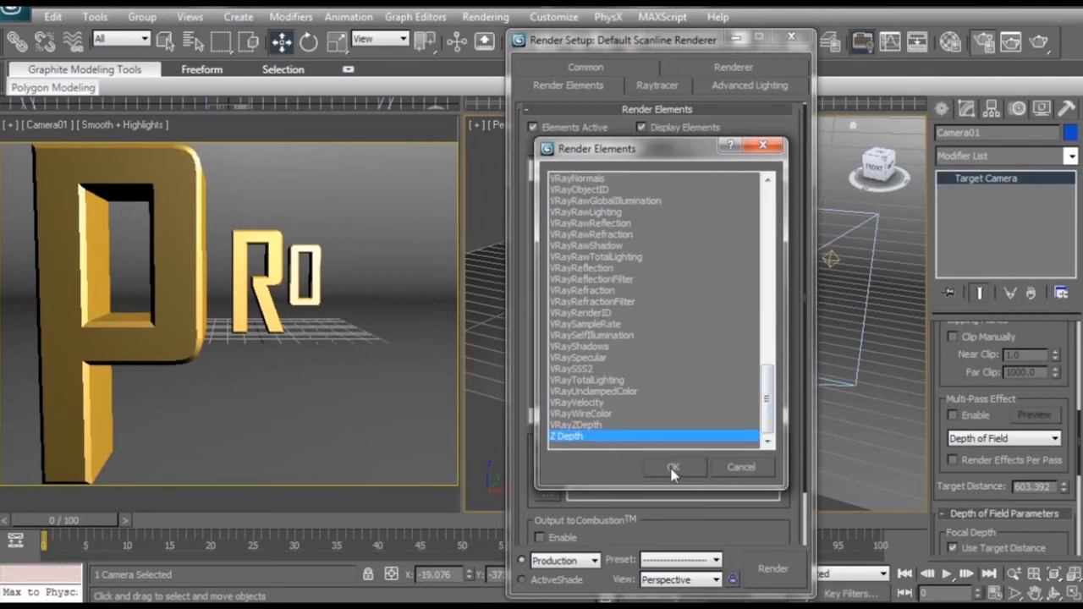
click(673, 467)
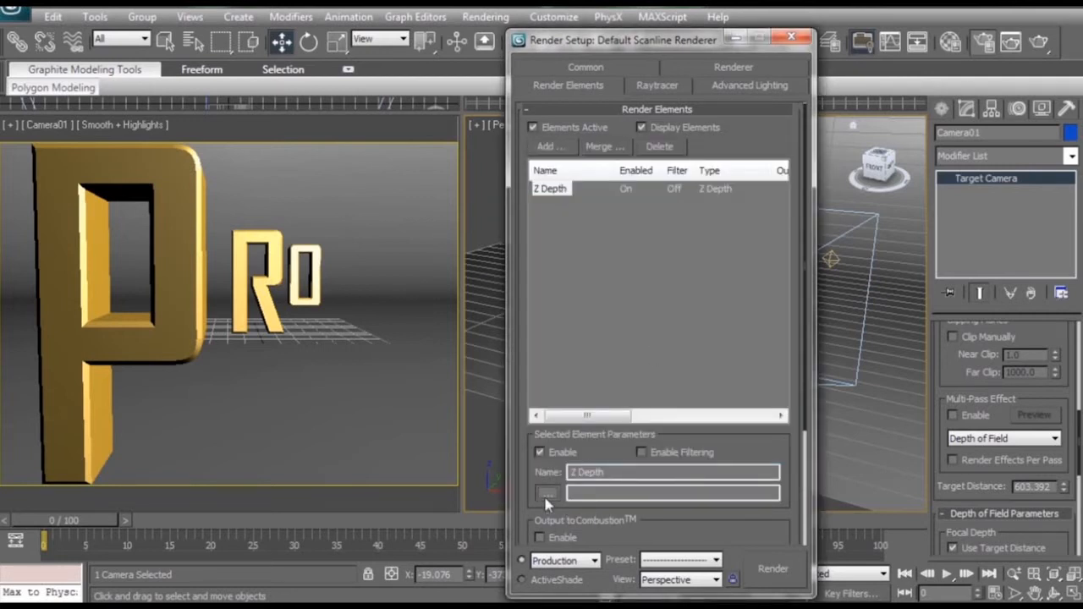
click(548, 492)
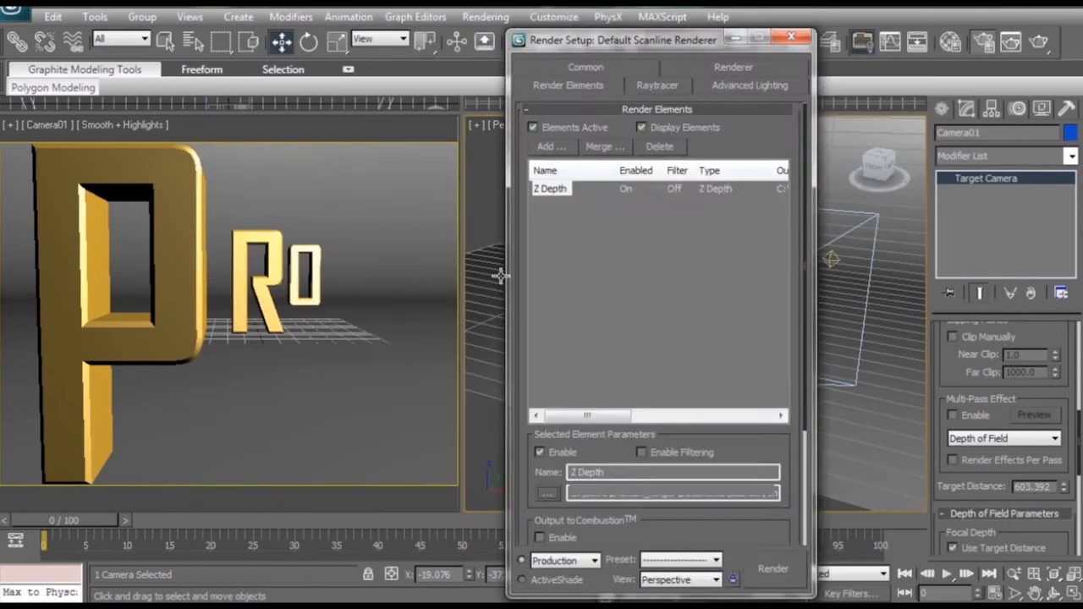
click(790, 37)
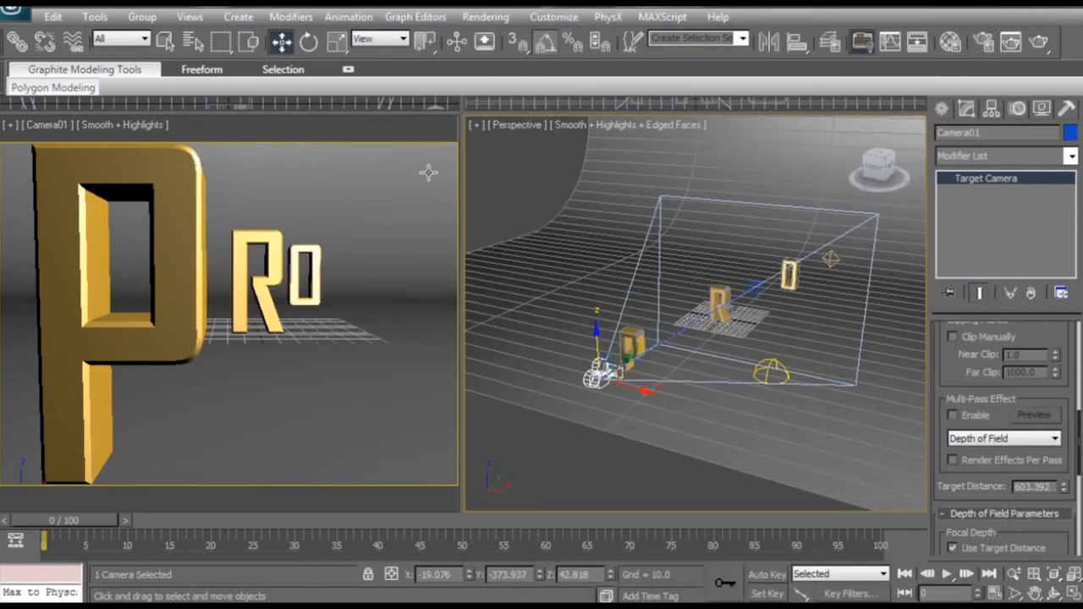
mouse_move(375, 358)
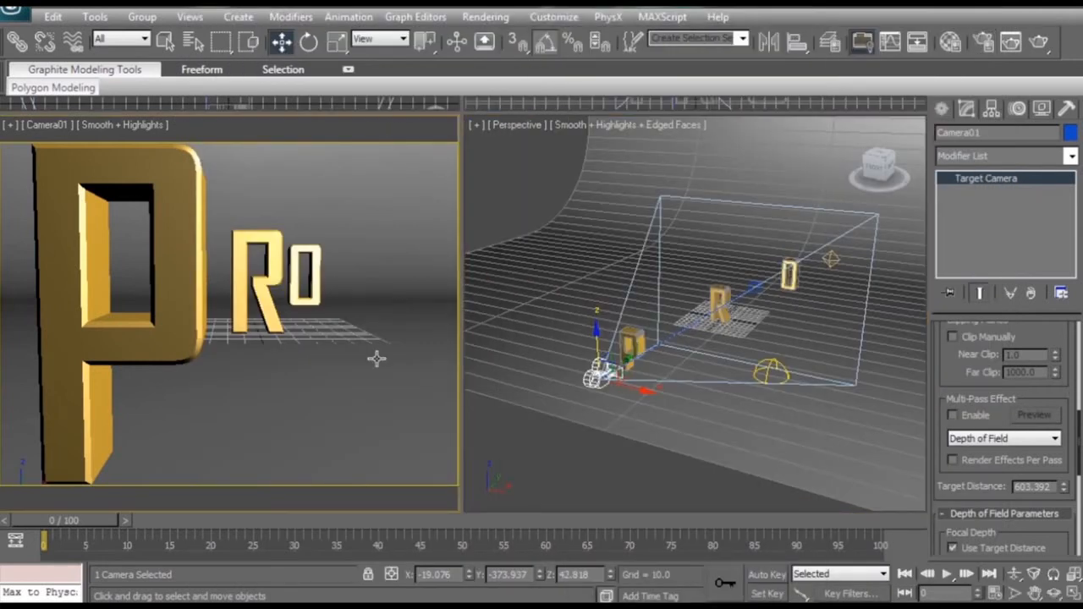
mouse_move(1039, 43)
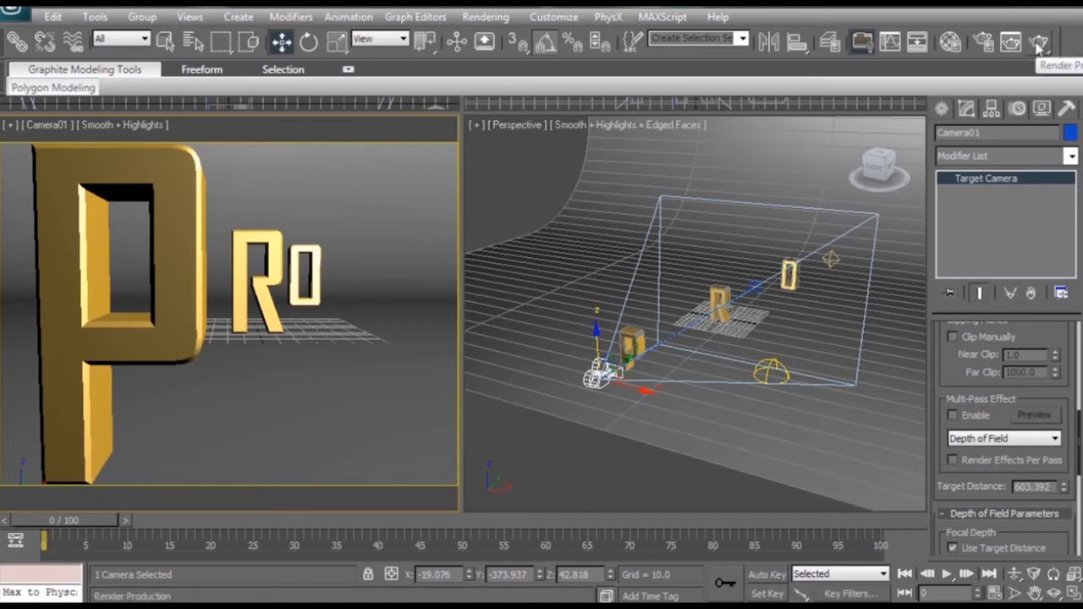
Step: Render Camera01, inspect the Z Depth pass window showing the near P white, then close it
click(1039, 43)
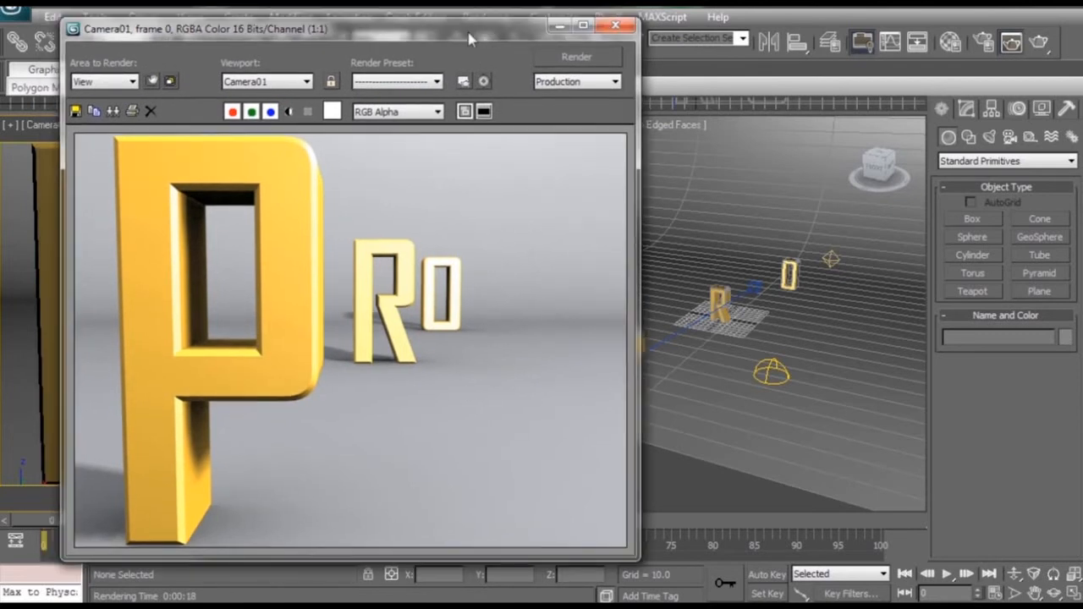
drag(471, 28, 470, 34)
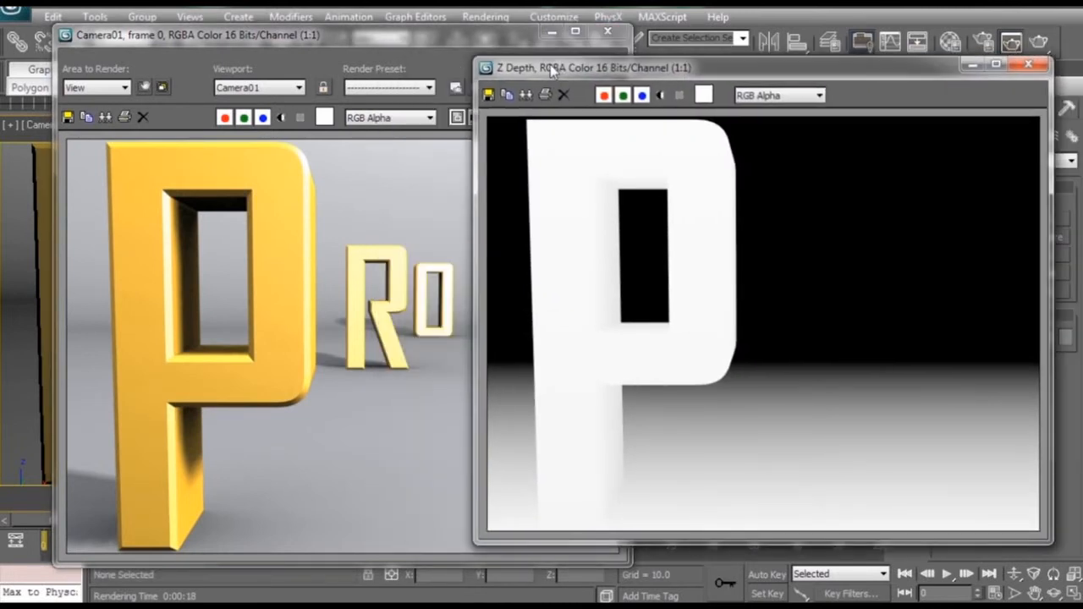
mouse_move(779, 185)
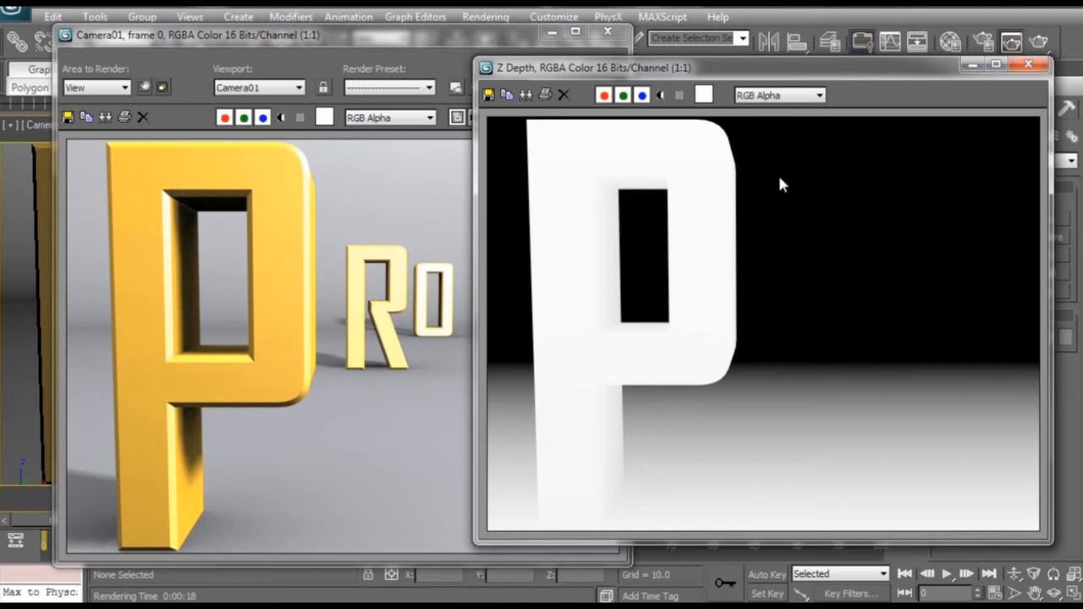
drag(592, 68, 592, 80)
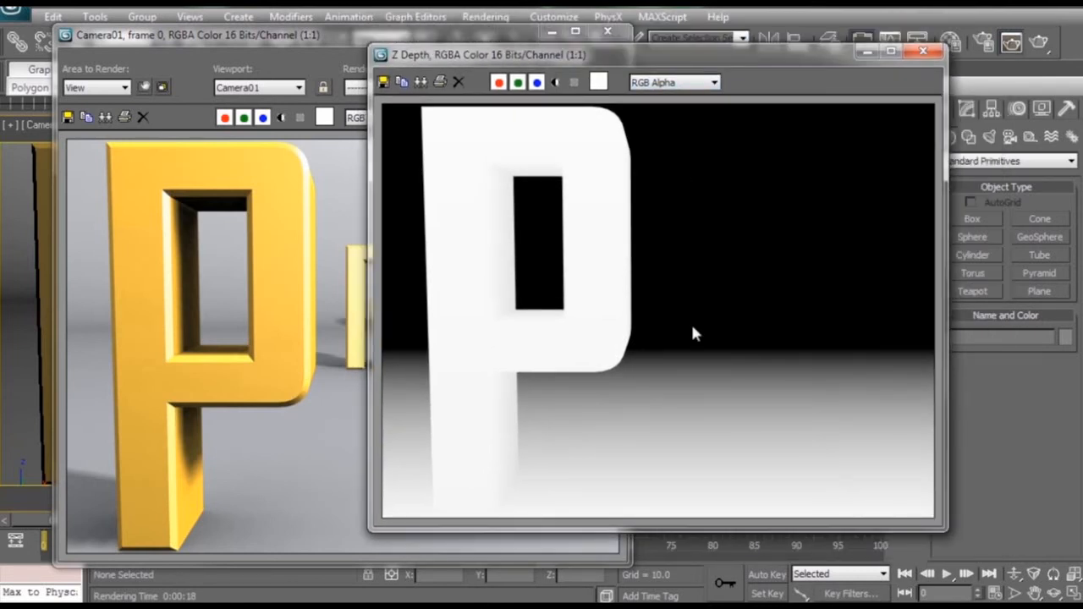
click(922, 51)
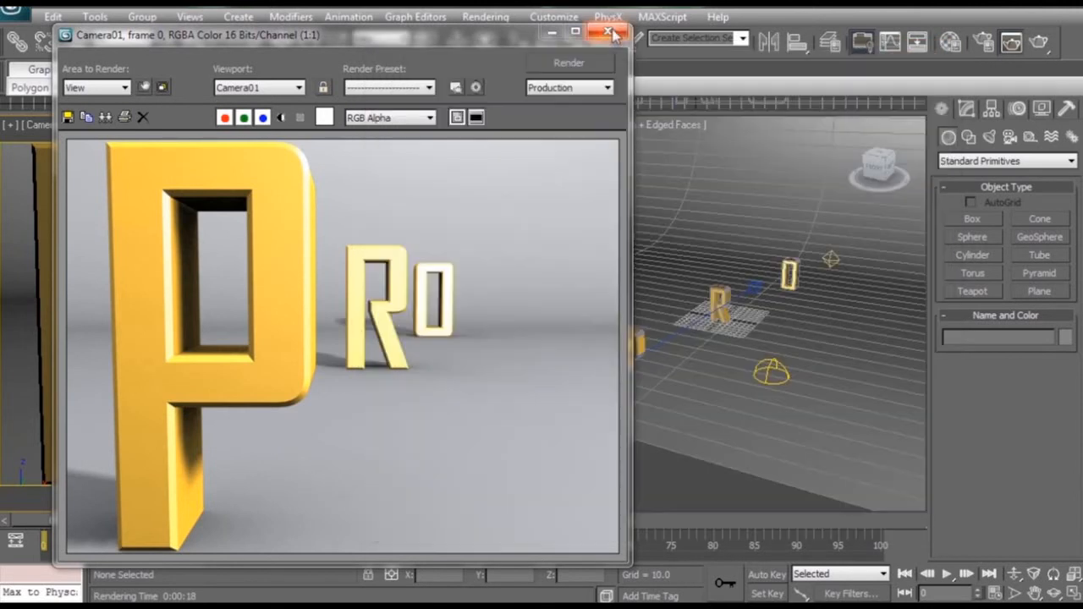
Step: Raise the Z Depth element's Z Max from 300 to 750 so the pass spans 50-750 units
click(608, 32)
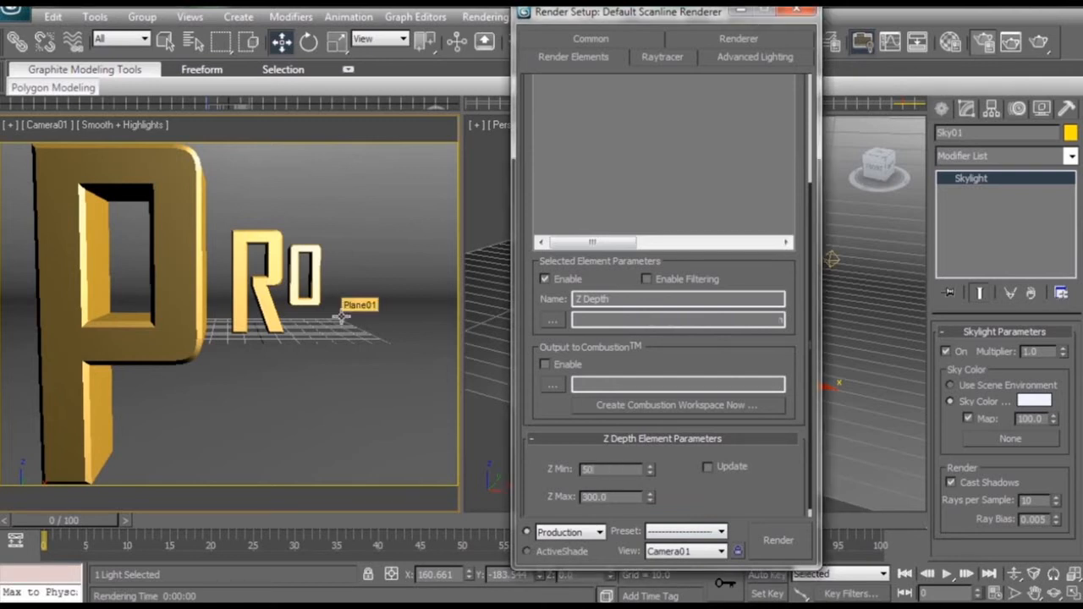
click(600, 497)
text(750)
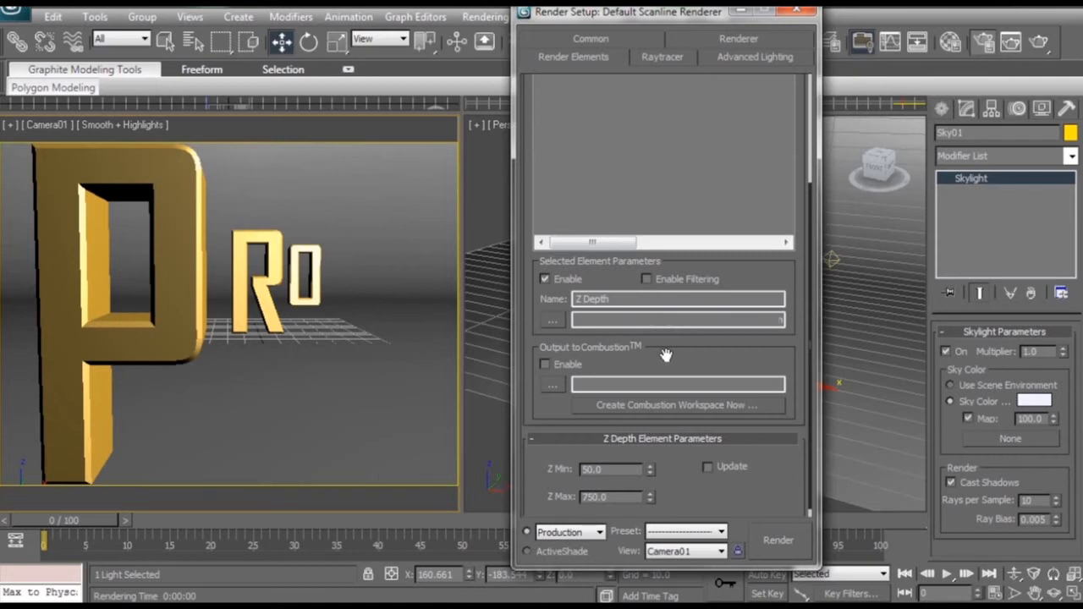
click(795, 10)
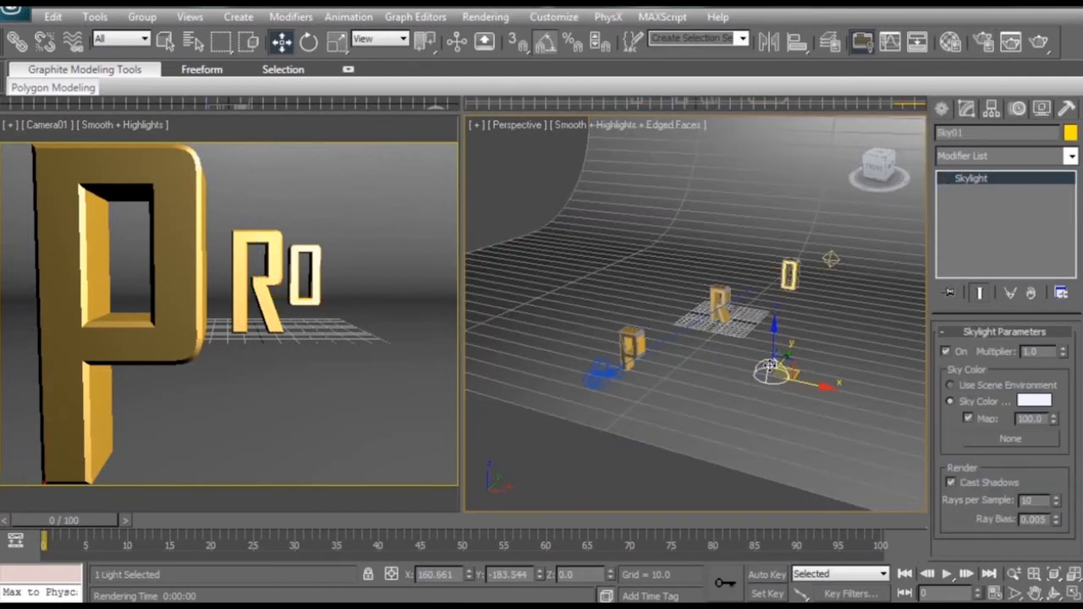
click(951, 483)
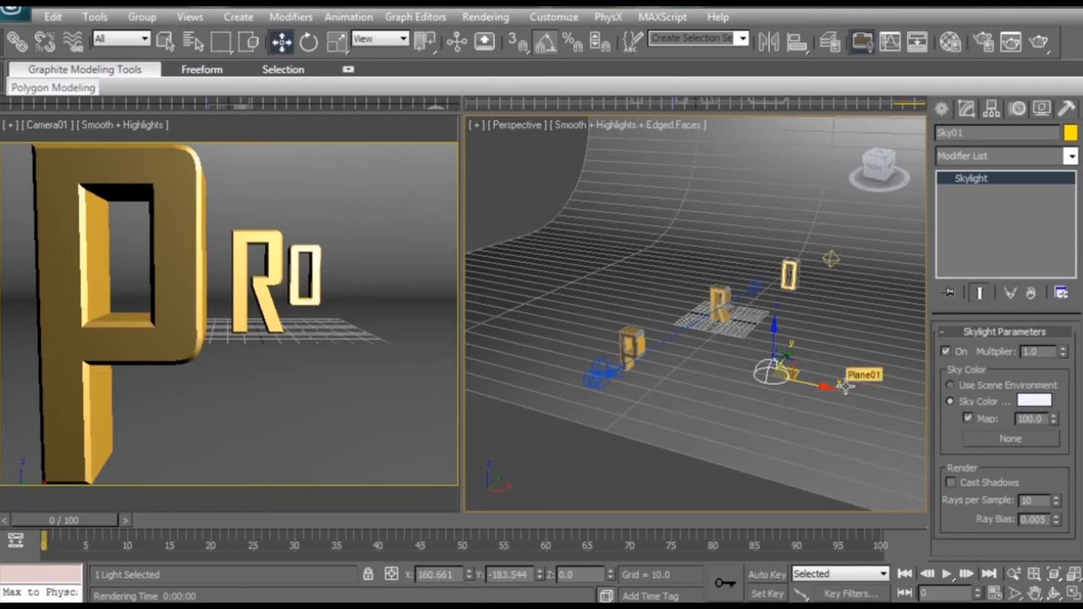
mouse_move(429, 271)
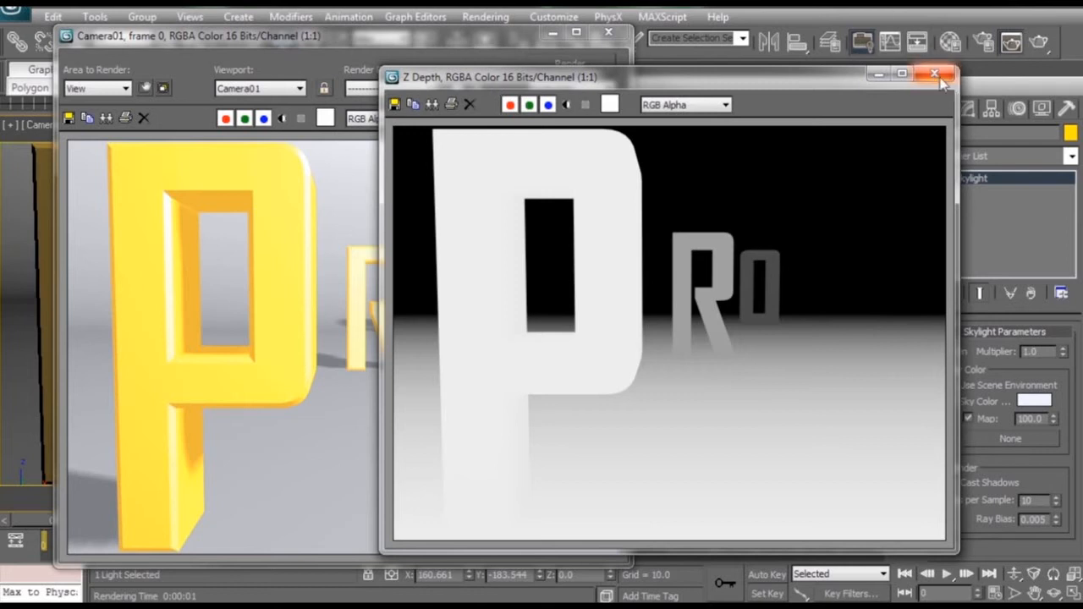
click(934, 75)
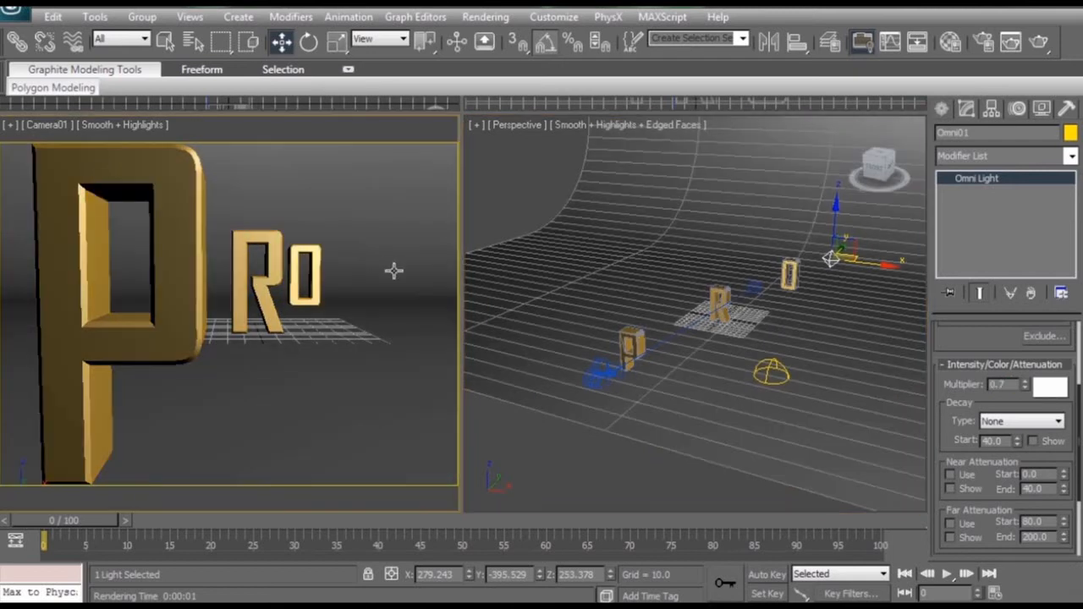
Step: Render Camera01 again for the final gold PRO image with its matching Z Depth pass
click(1039, 43)
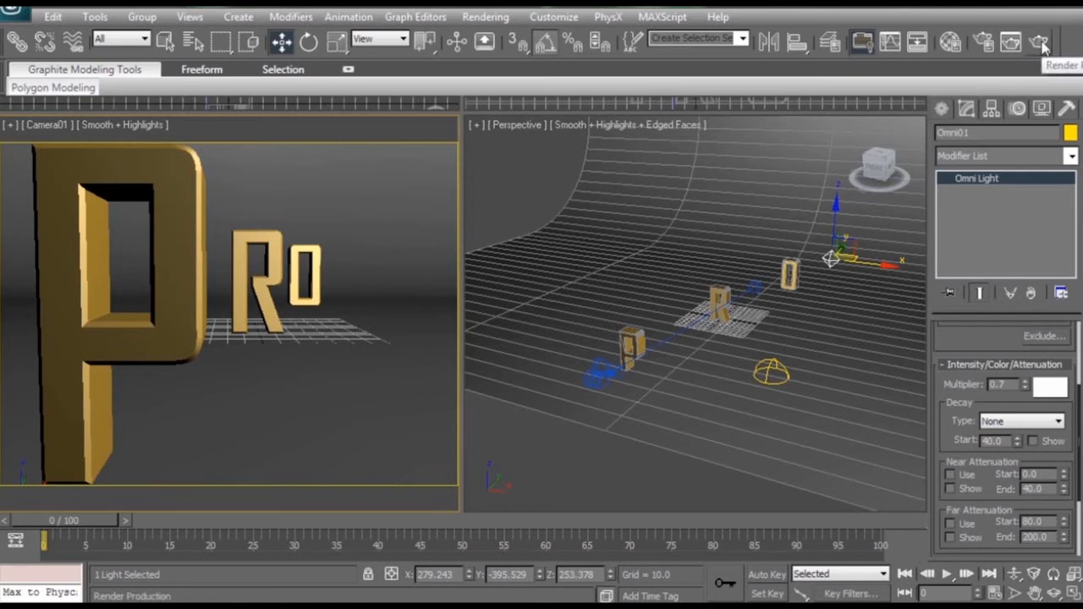
click(1038, 43)
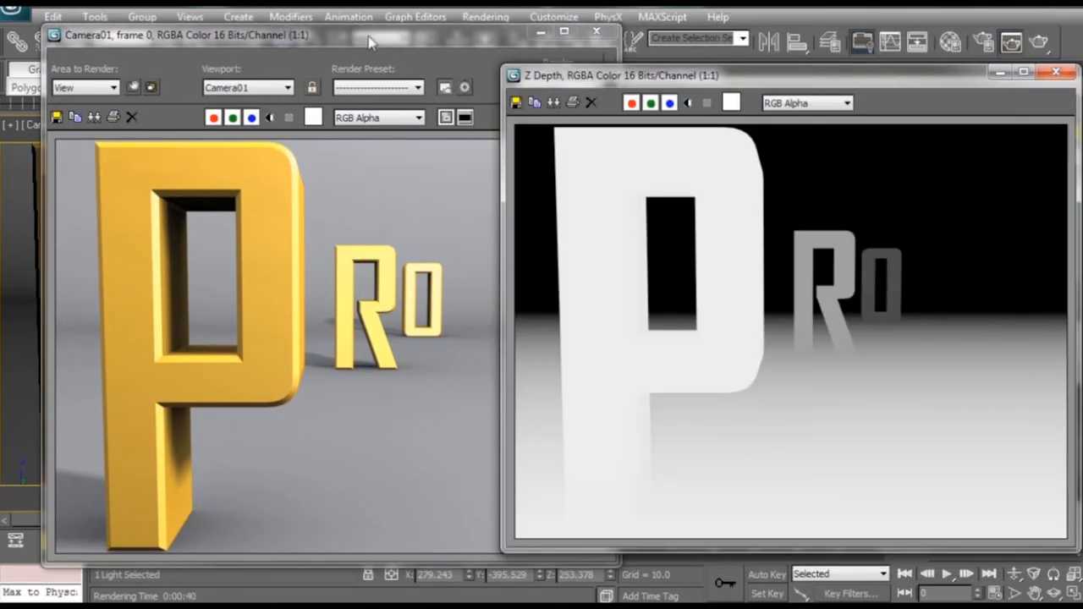
mouse_move(846, 220)
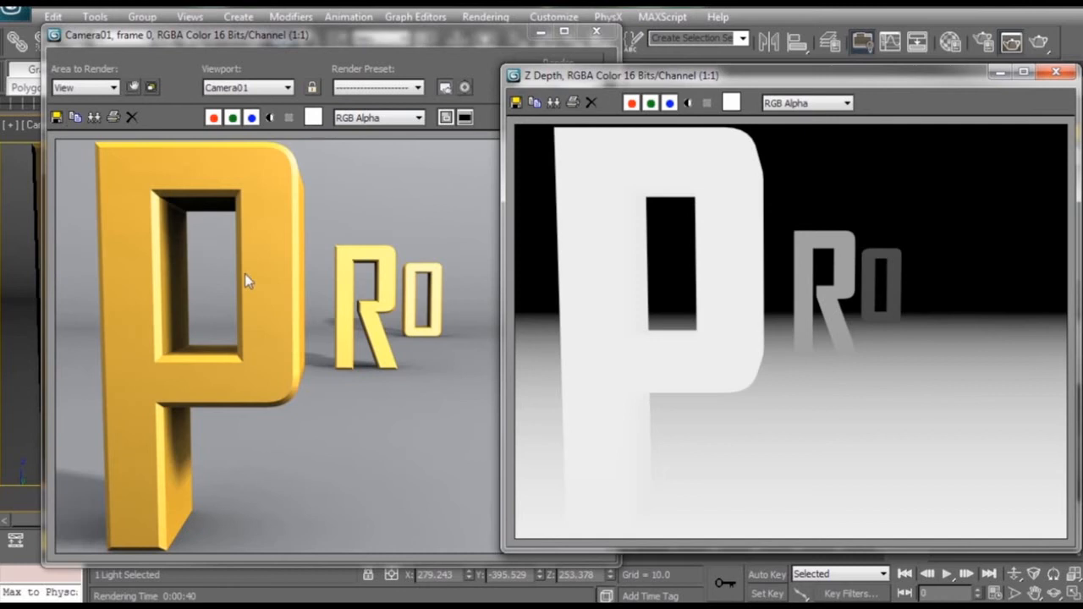
mouse_move(257, 282)
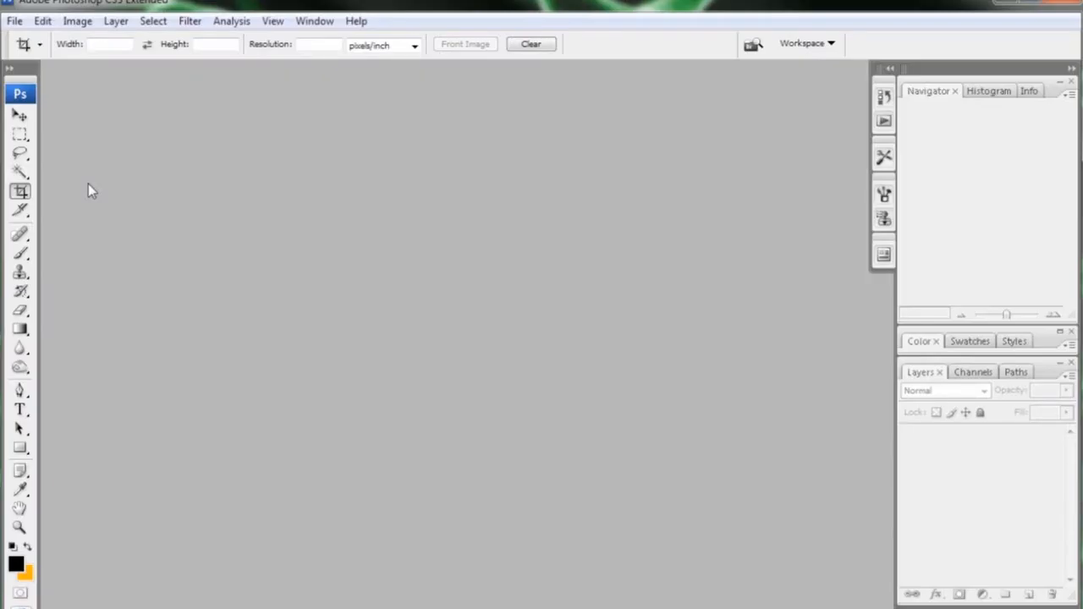
mouse_move(103, 103)
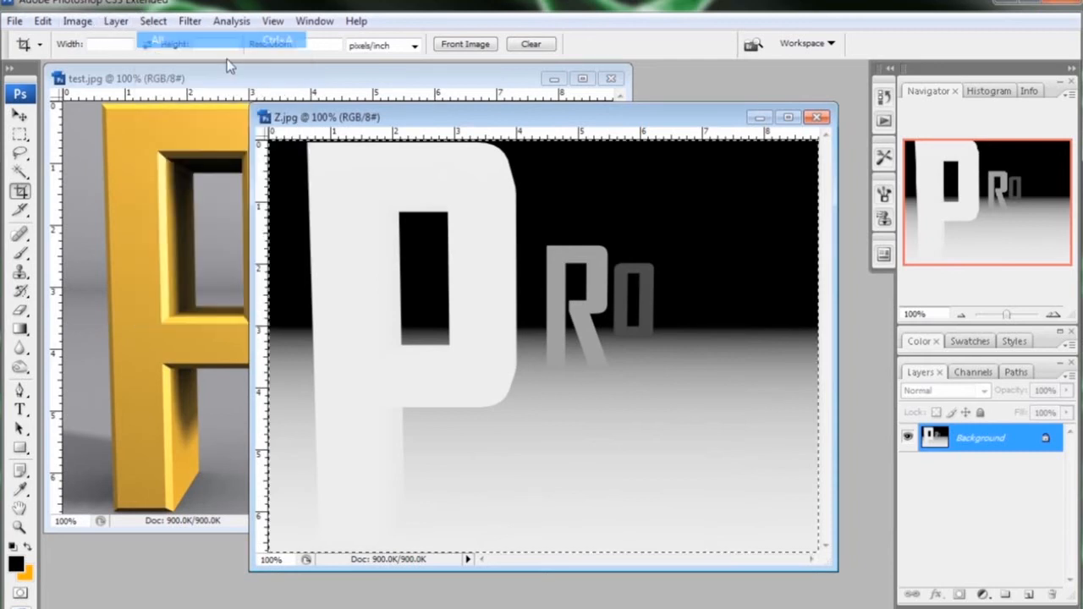
Step: Bring test.jpg to the front and display its colour channels in the Channels panel
click(40, 20)
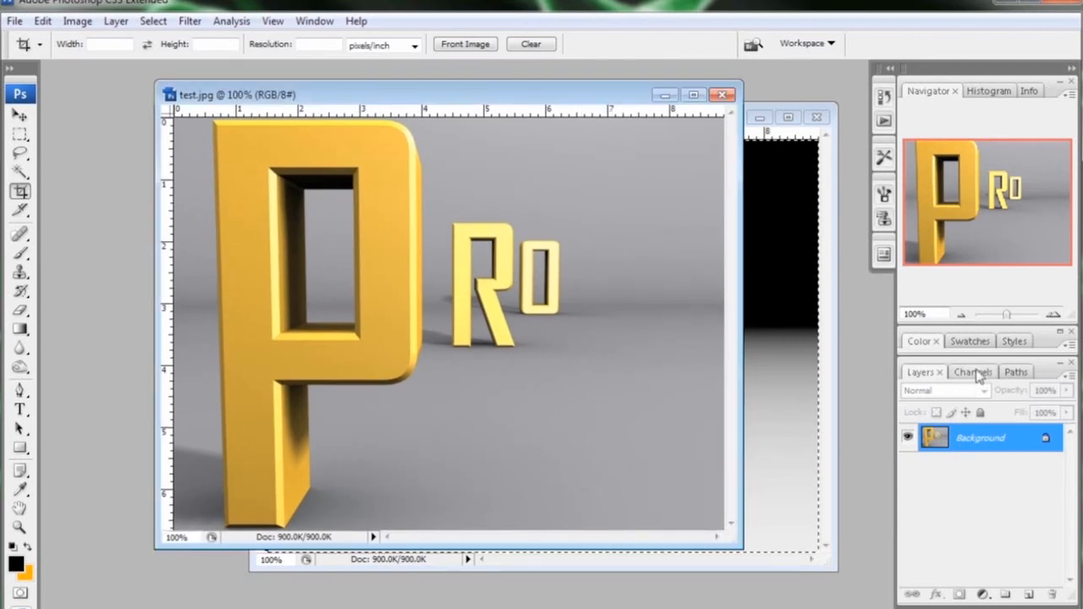
click(971, 373)
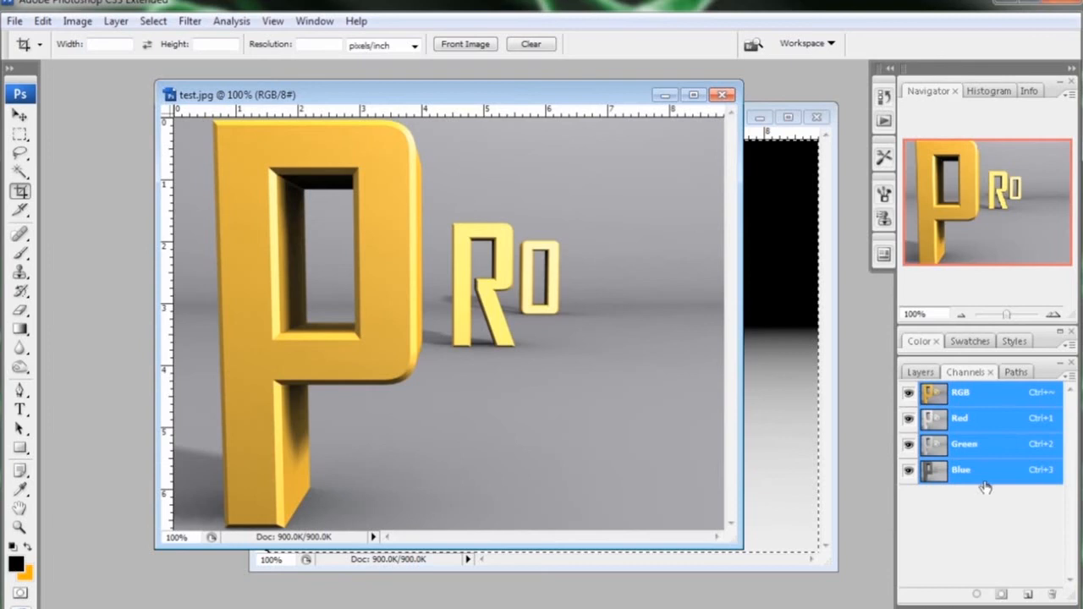
mouse_move(954, 318)
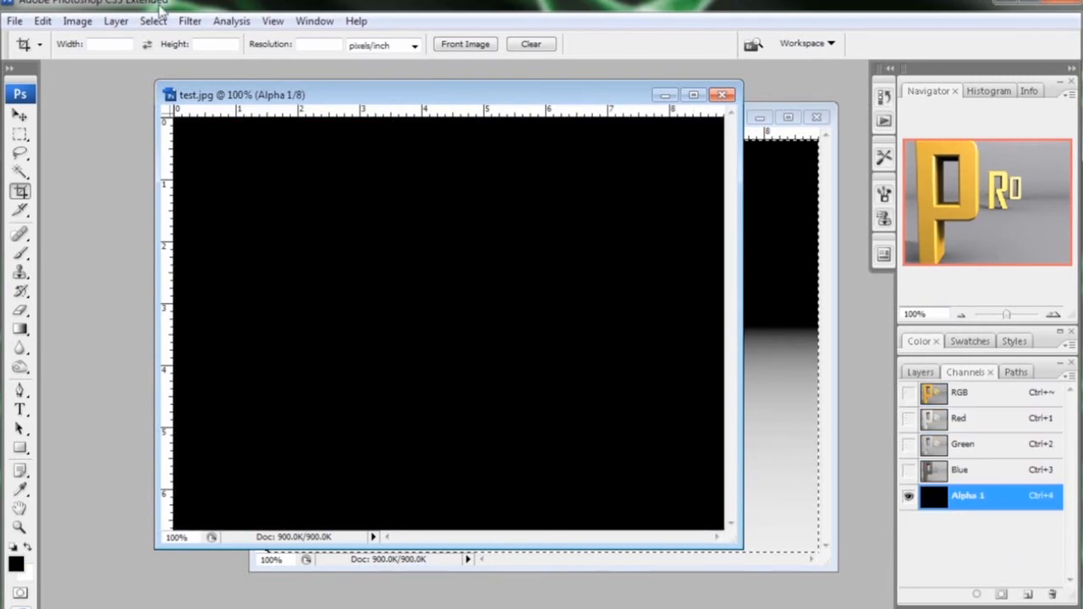
Step: Paste the copied Z depth image into the Alpha 1 channel and return to the RGB view
click(41, 20)
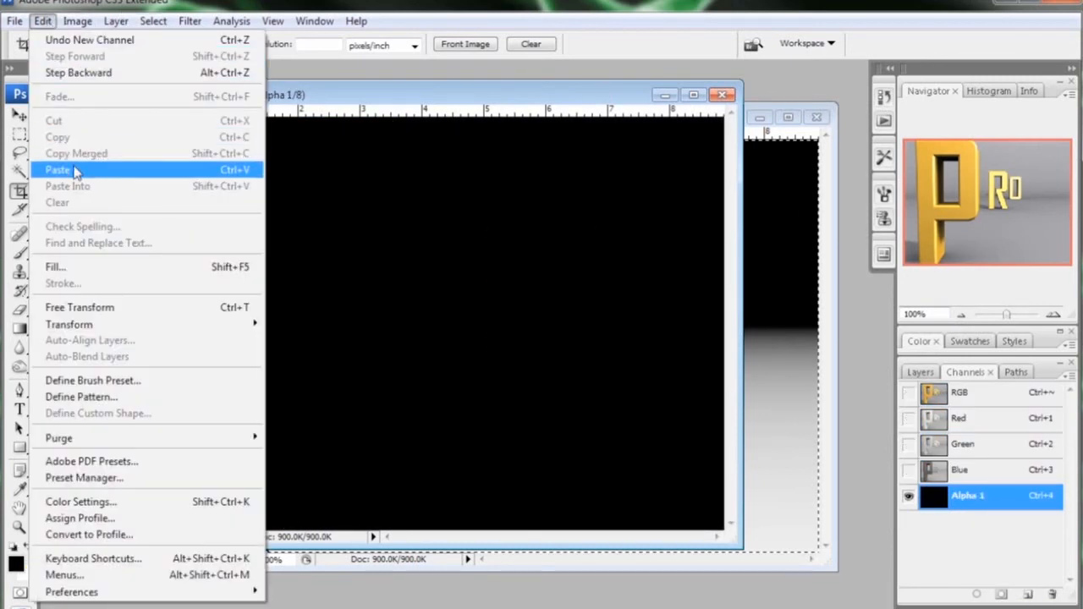
click(58, 169)
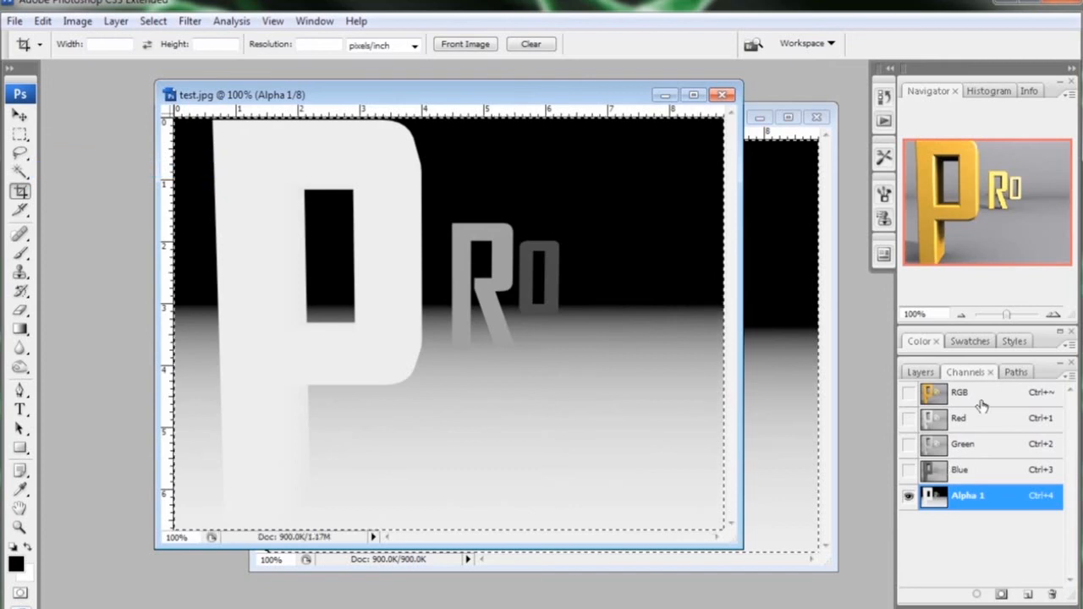
click(960, 393)
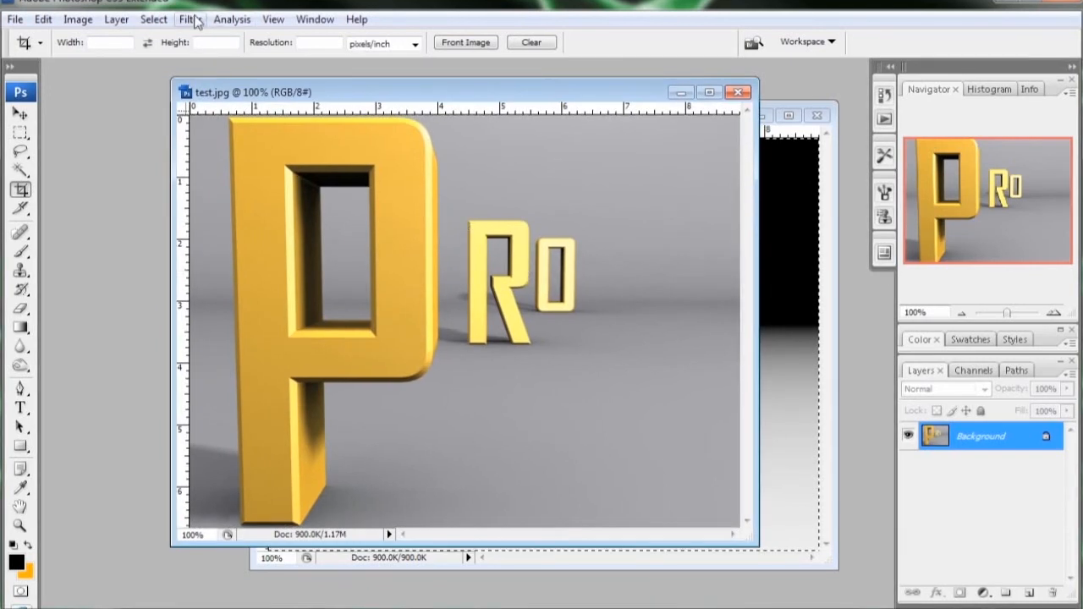
Step: Apply the Lens Blur filter to test.jpg using Alpha 1 as its depth map
click(189, 19)
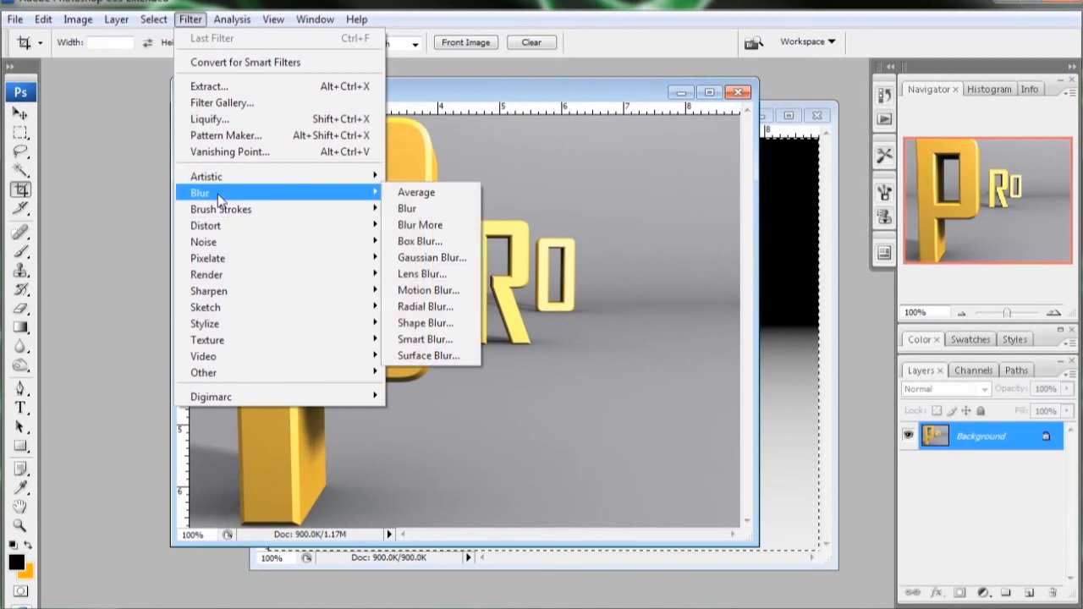
click(422, 274)
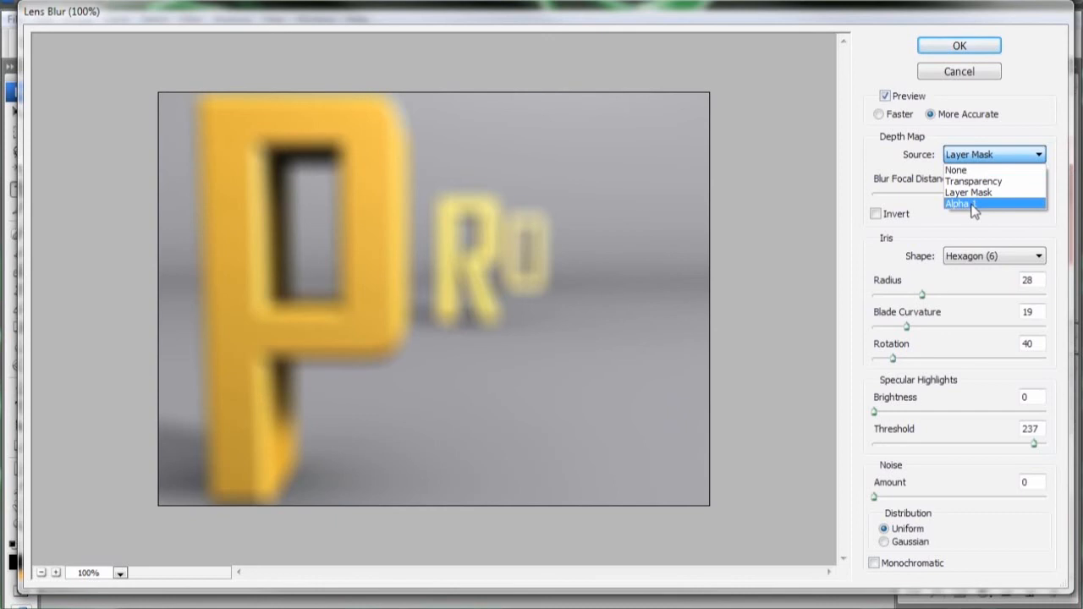
click(958, 203)
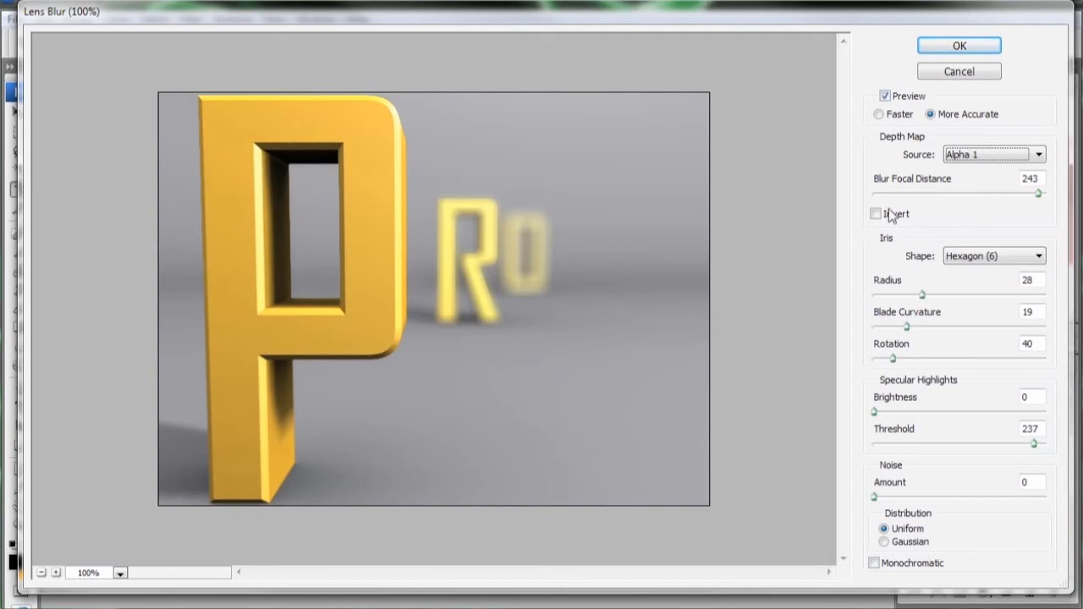
mouse_move(1039, 198)
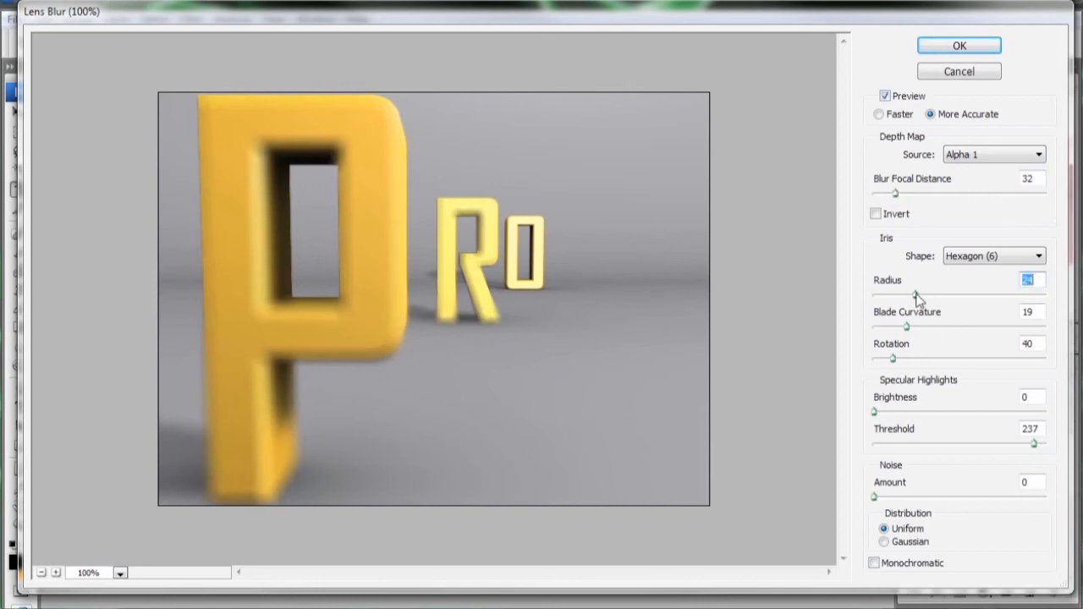
Step: Adjust blur strength and focal distance to about 230, focusing on the front P letter
drag(917, 301, 893, 302)
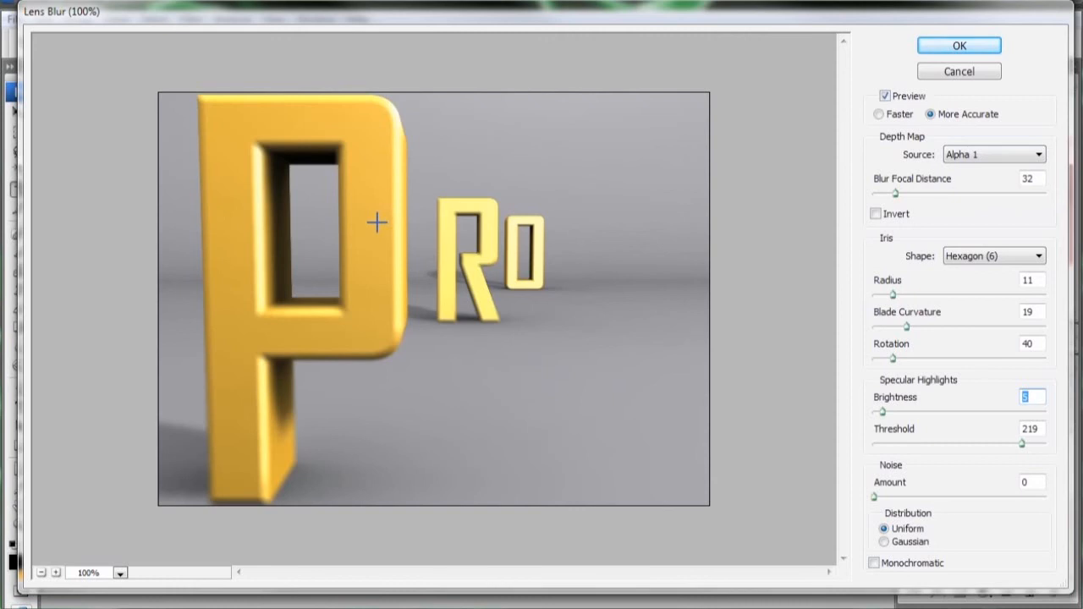
drag(894, 193, 1029, 193)
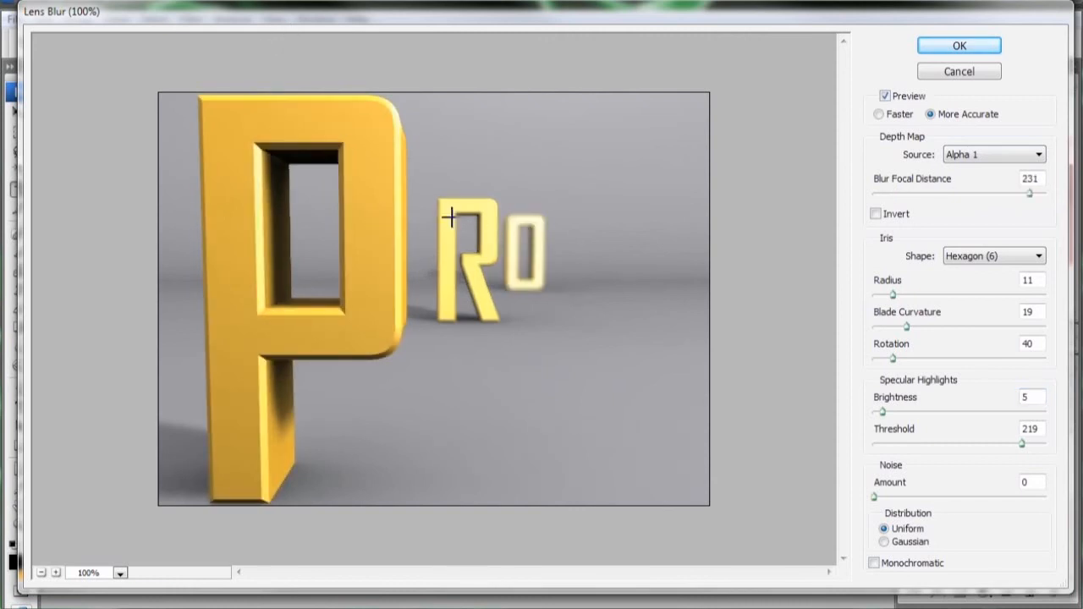
drag(1029, 192, 958, 193)
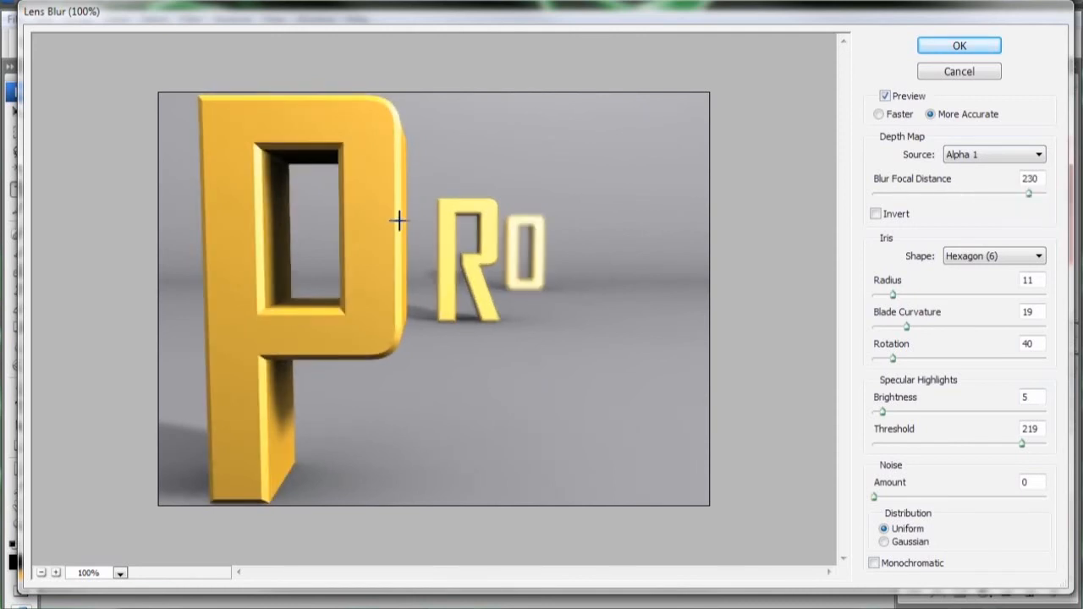
click(957, 44)
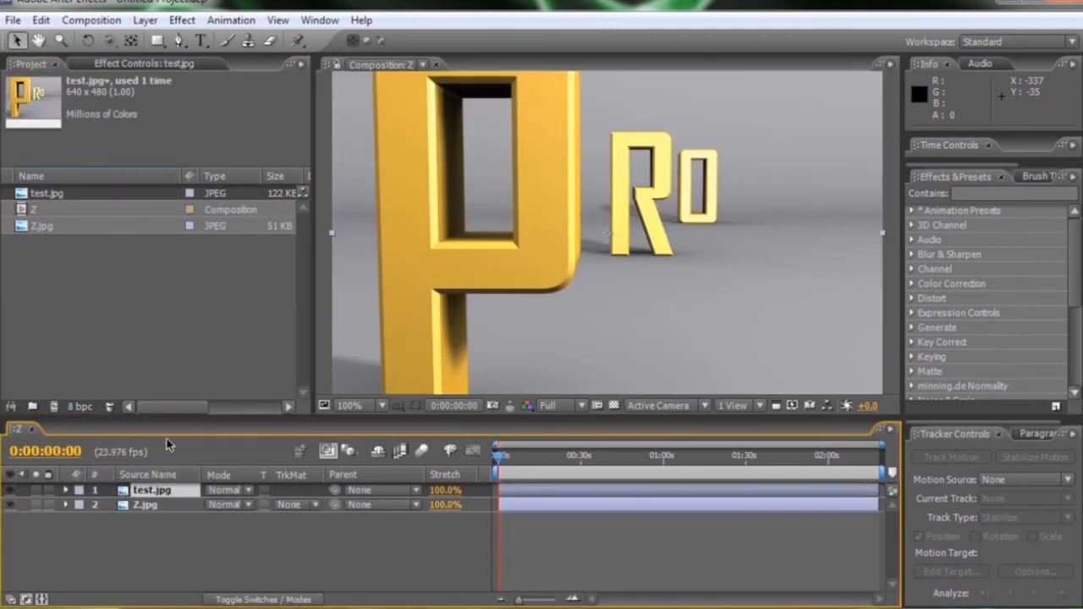
Step: Apply Effect > Blur & Sharpen > Lens Blur to the test.jpg layer
click(181, 21)
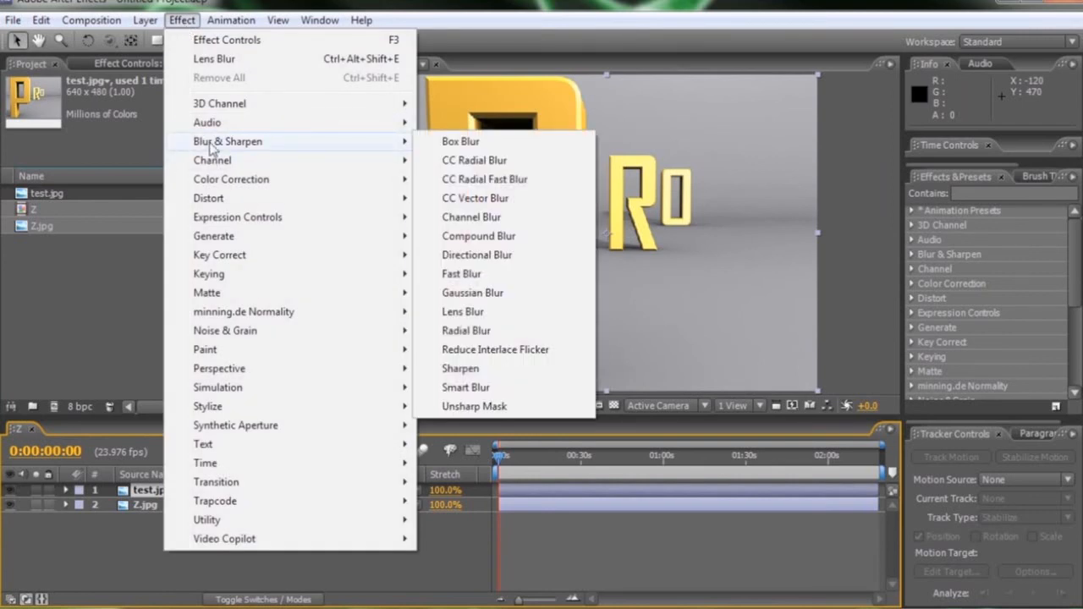
mouse_move(477, 254)
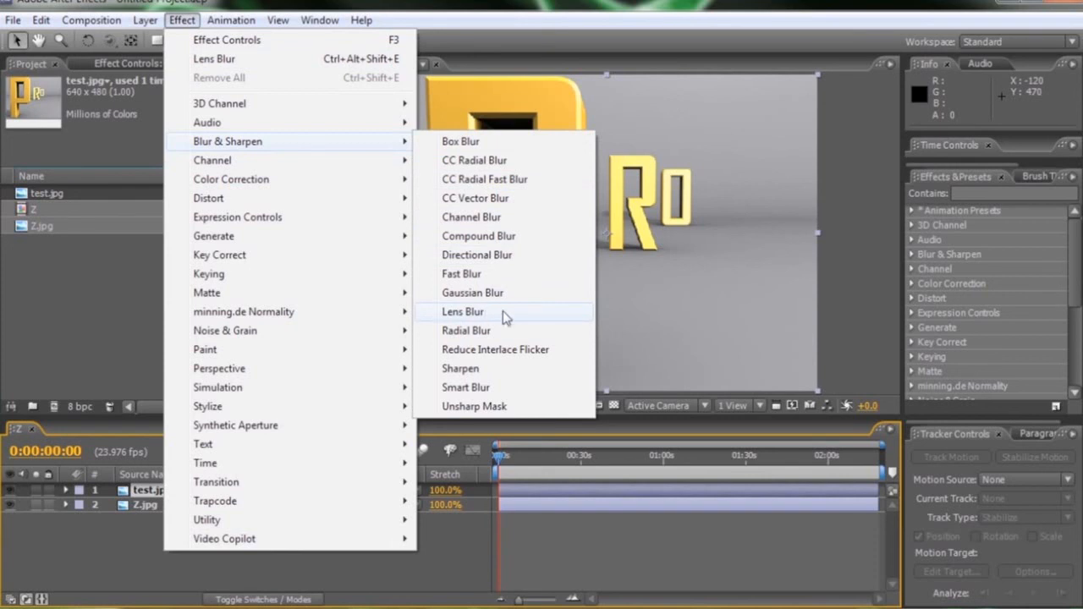
click(463, 312)
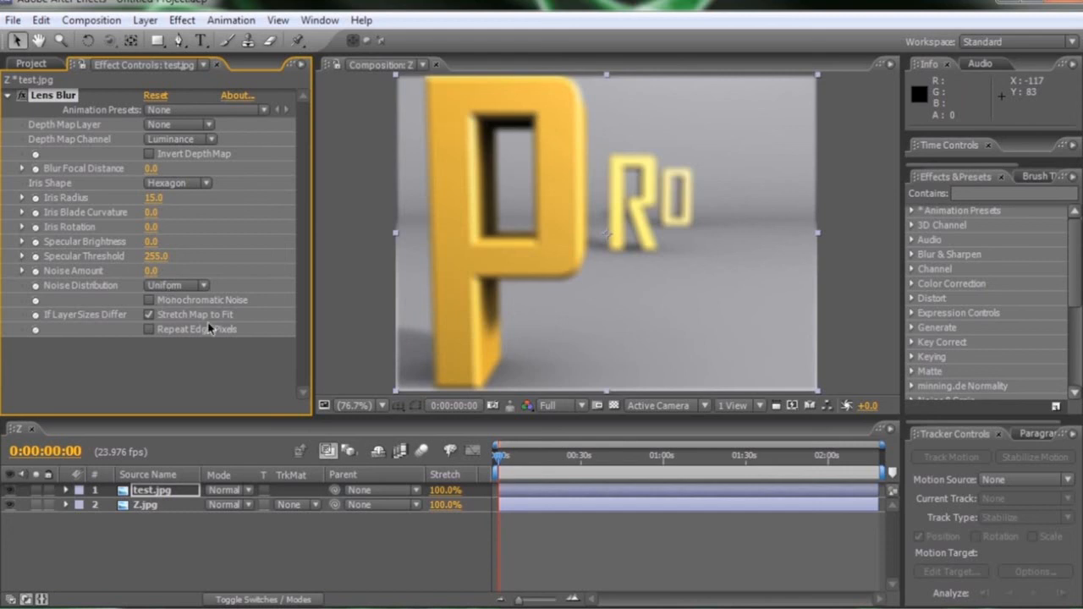
mouse_move(188, 338)
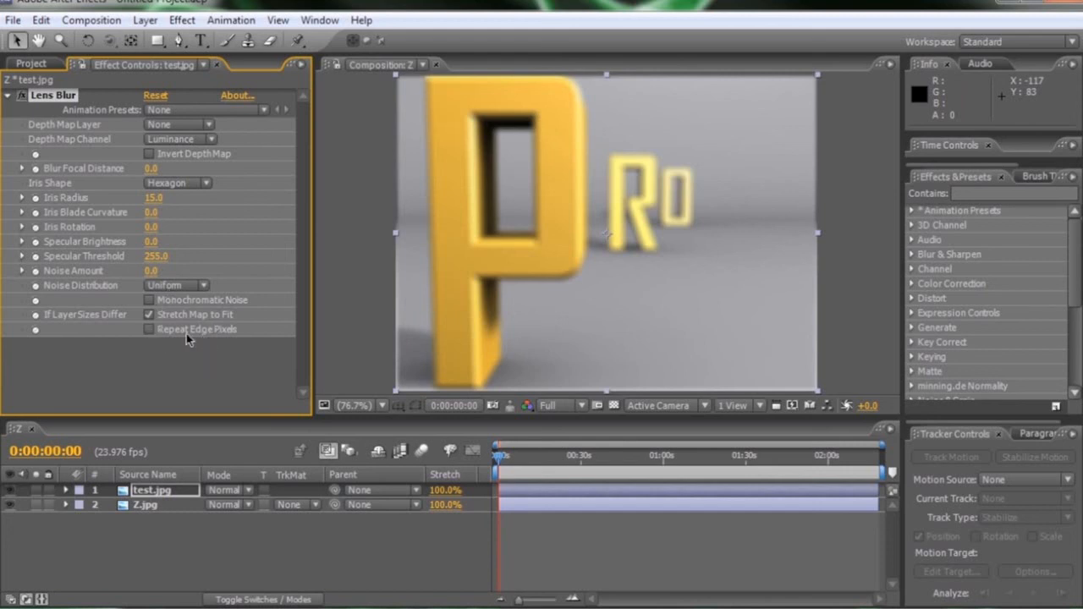
Step: Enable Repeat Edge Pixels and set the Depth Map Layer to 2. Z.jpg
click(149, 328)
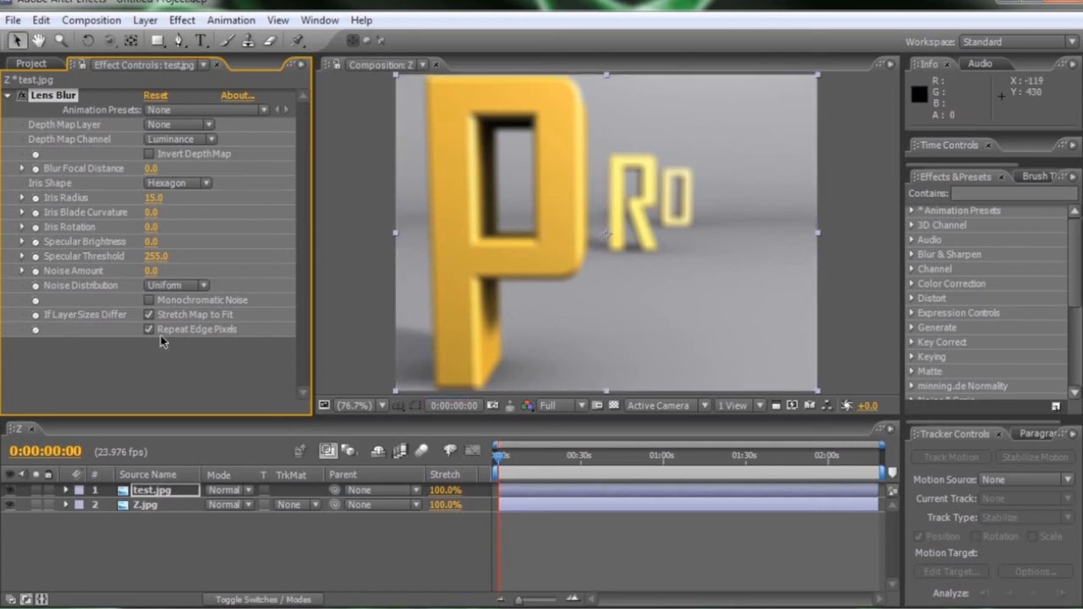
click(149, 328)
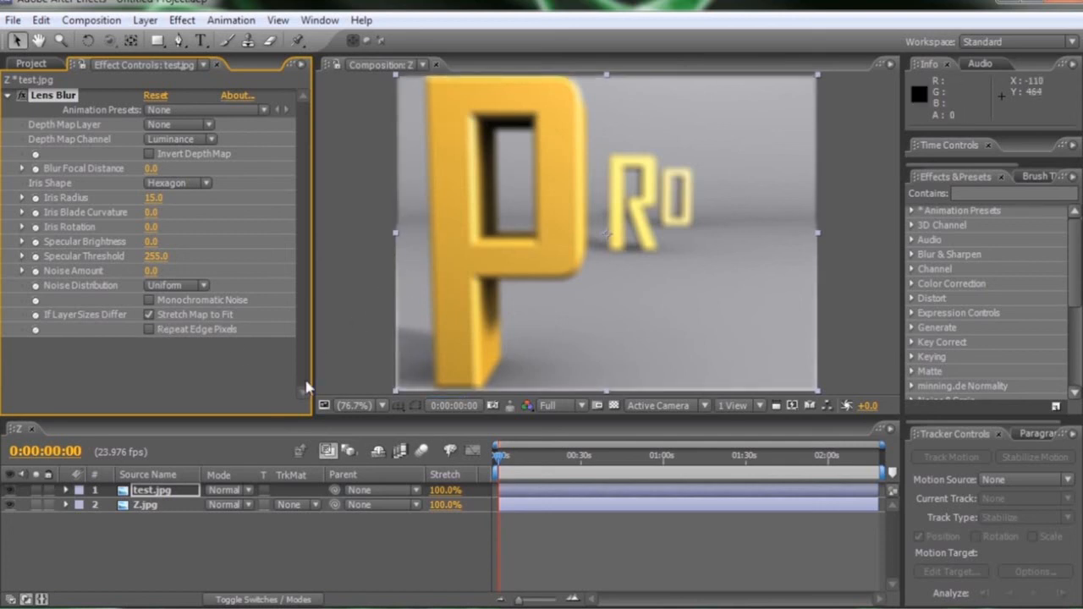
click(149, 328)
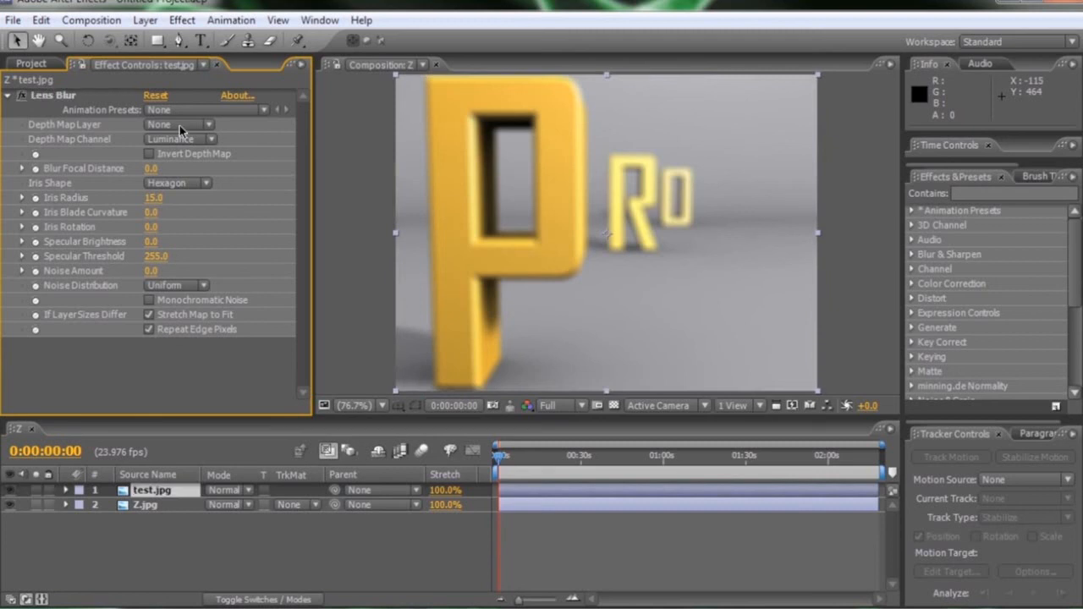
click(177, 125)
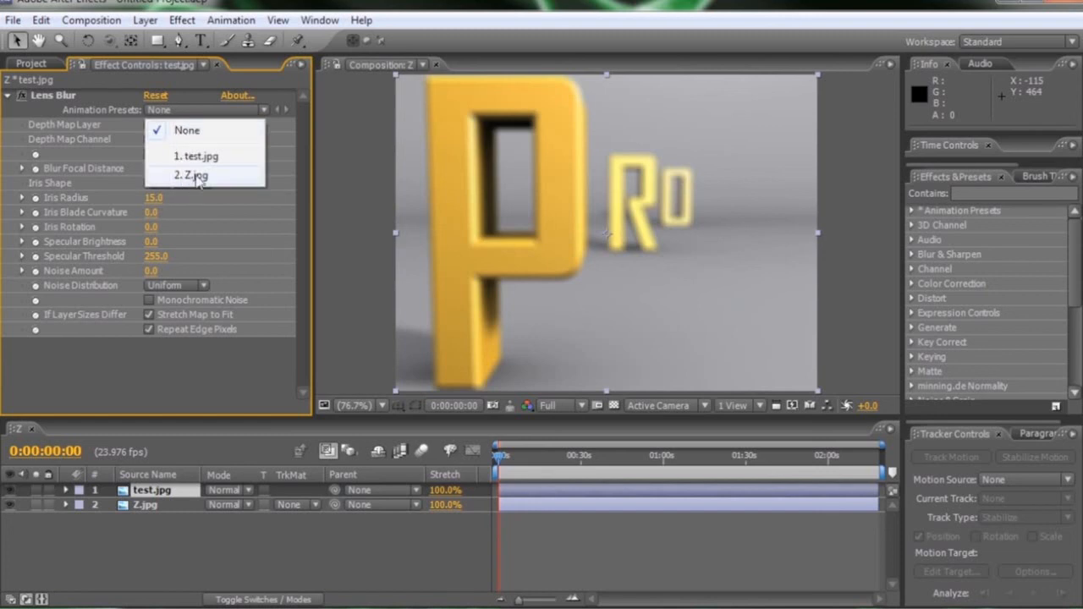
click(190, 175)
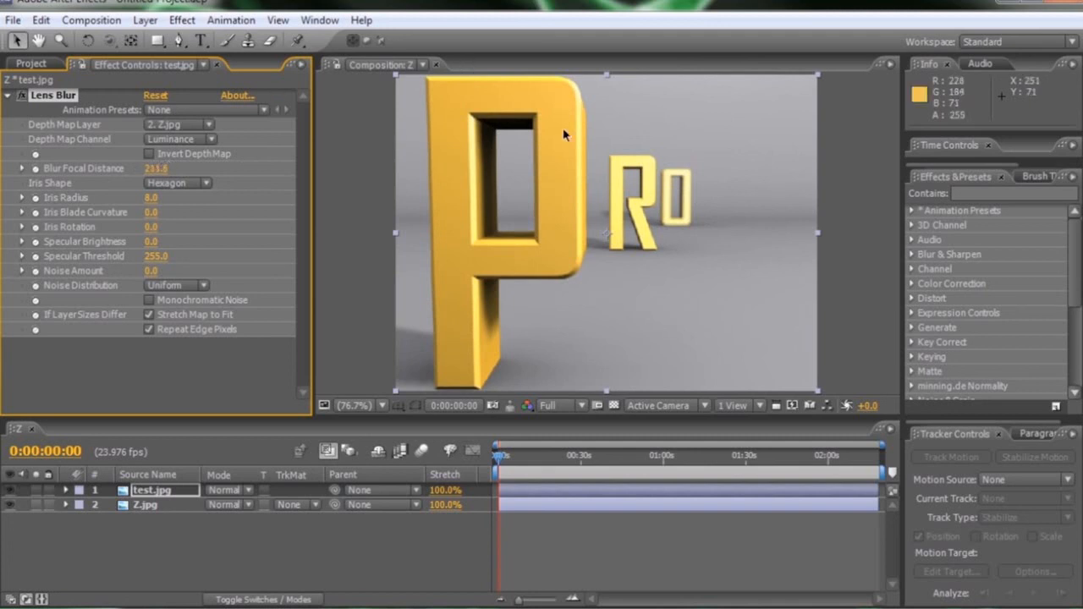
mouse_move(558, 132)
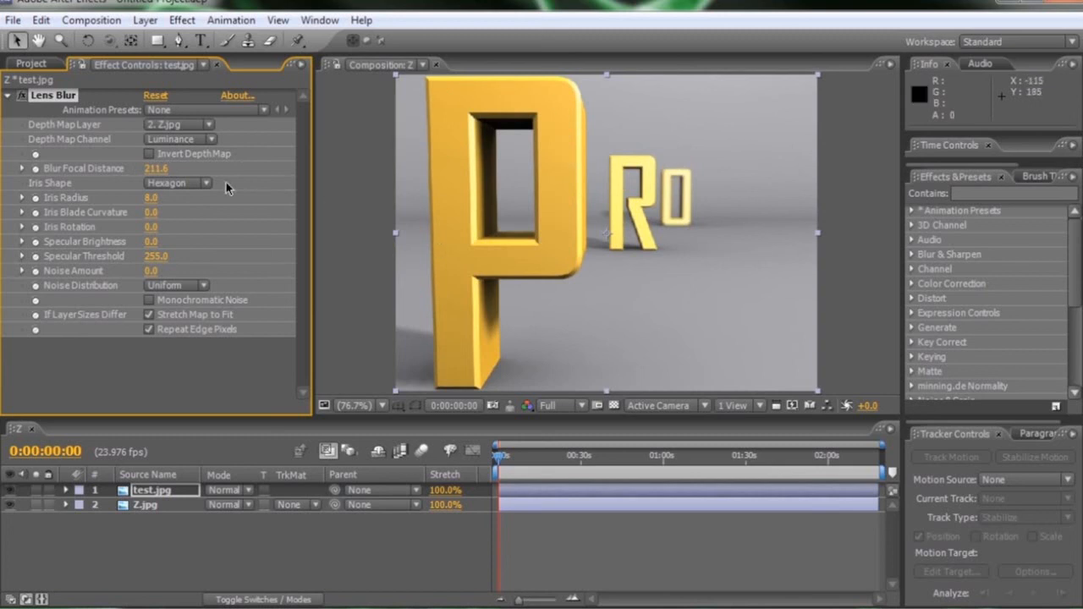
mouse_move(194, 198)
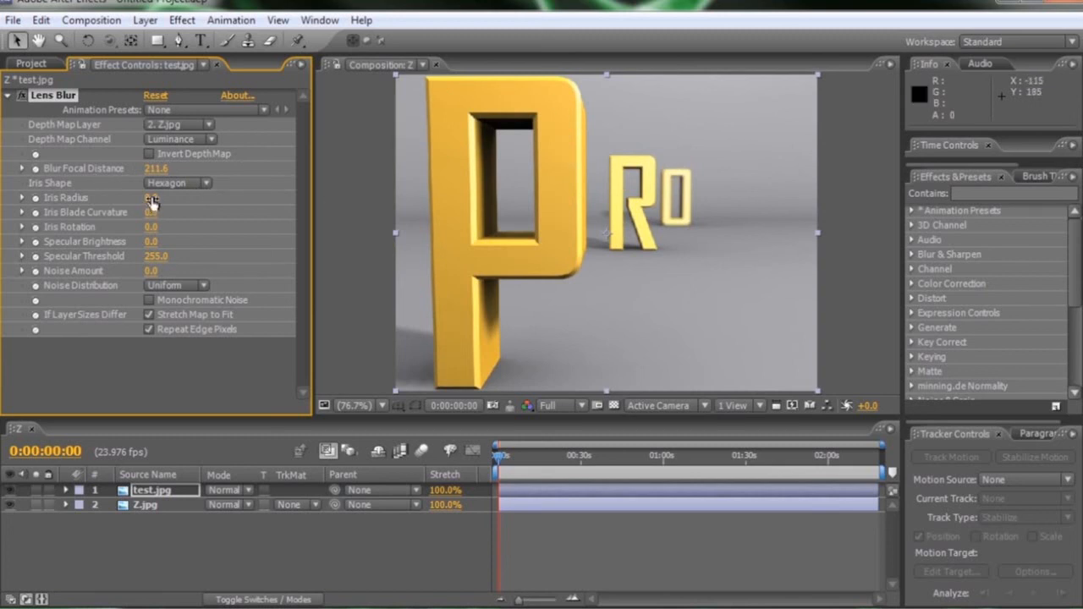
Step: Test the blur by scrubbing Iris Radius up, then set it back to 0.0 leaving the letters sharp
drag(153, 196, 211, 196)
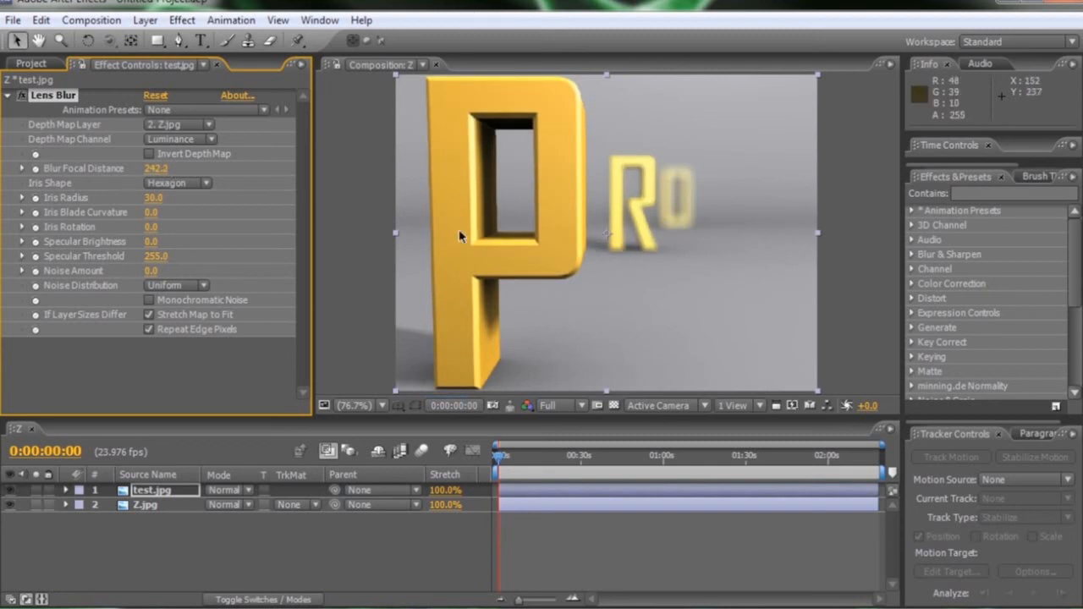
double_click(154, 196)
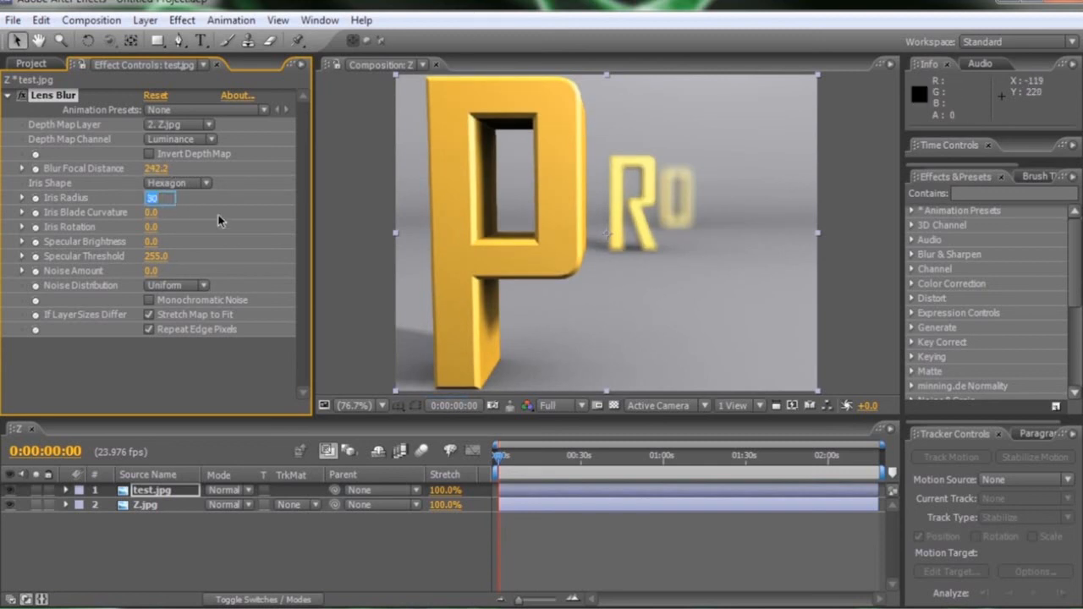
text(0.0)
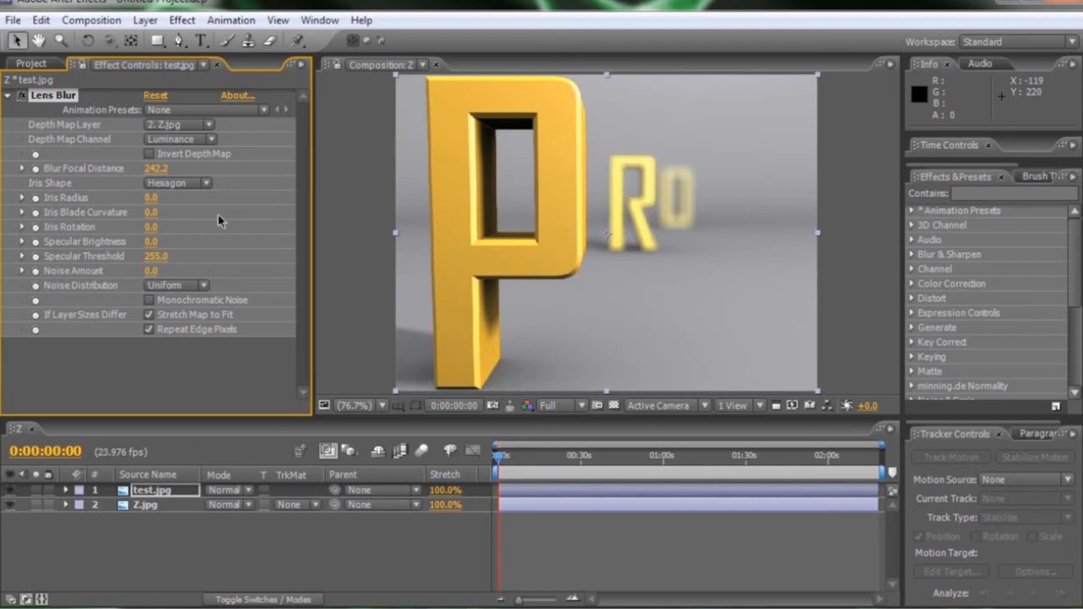
click(150, 197)
text(8)
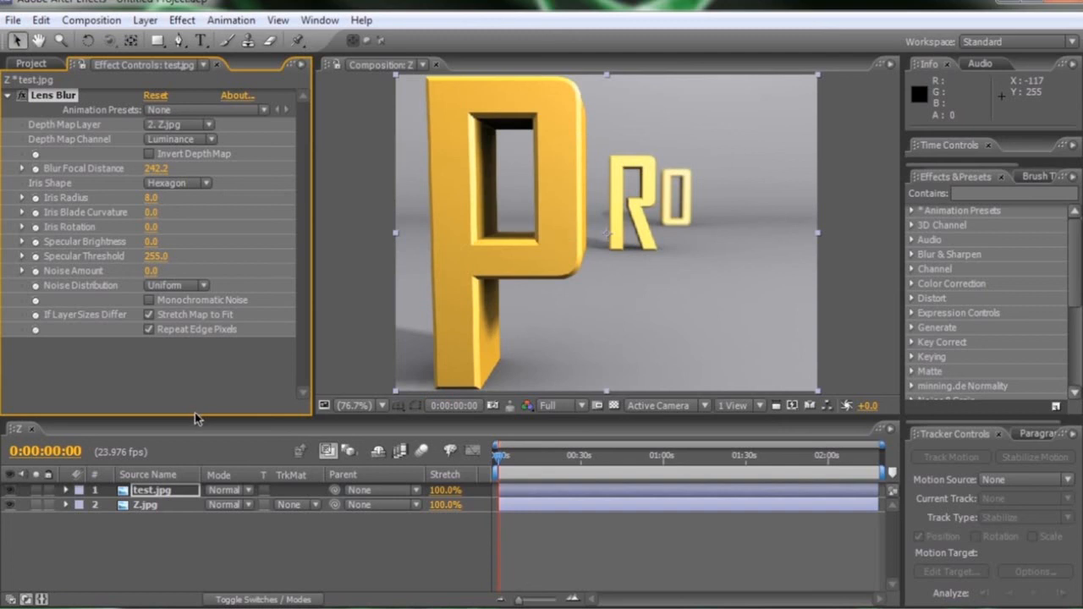
mouse_move(30, 342)
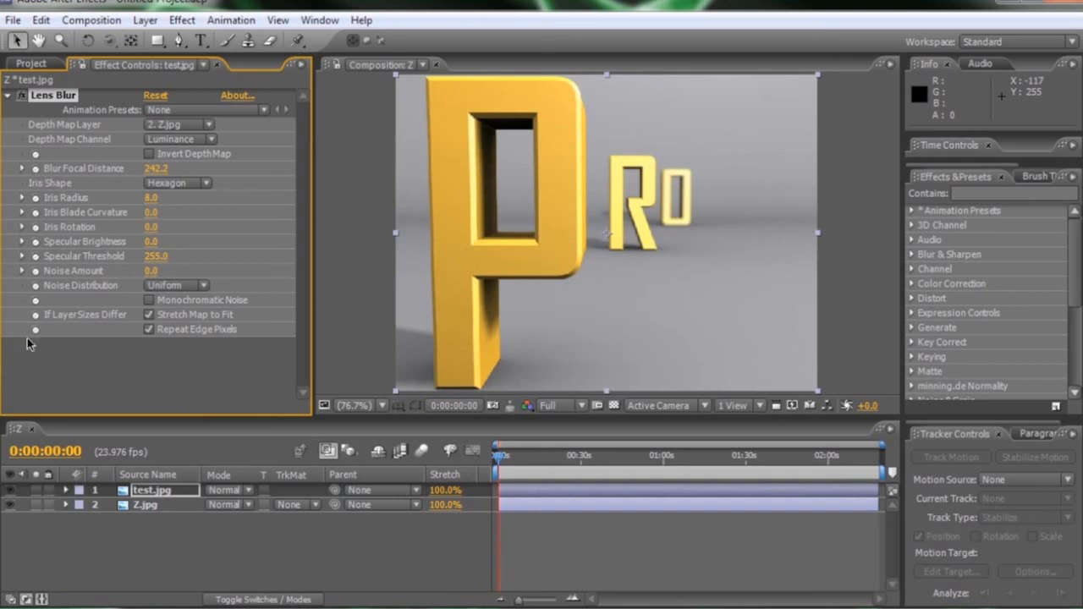
mouse_move(37, 178)
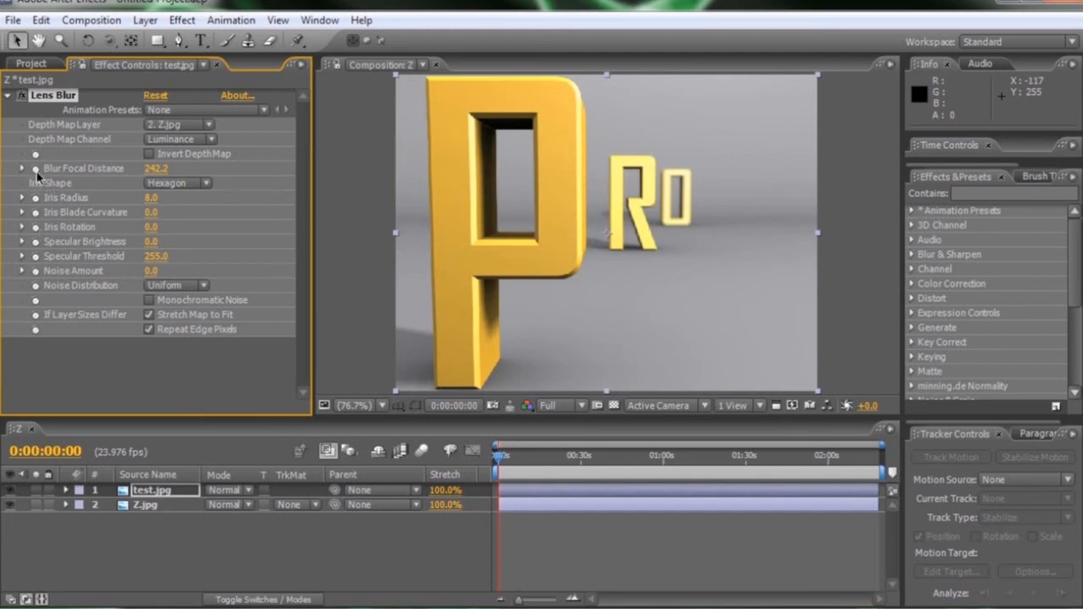
click(71, 169)
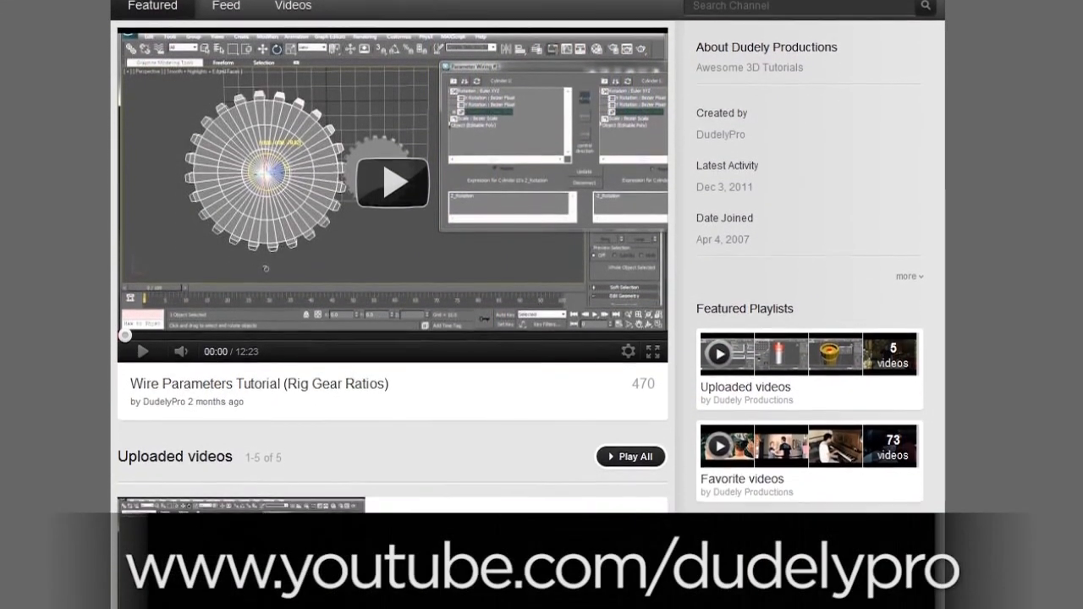
Step: Scroll through the Dudely Productions channel's uploaded 3D tutorial videos
scroll(down, 3)
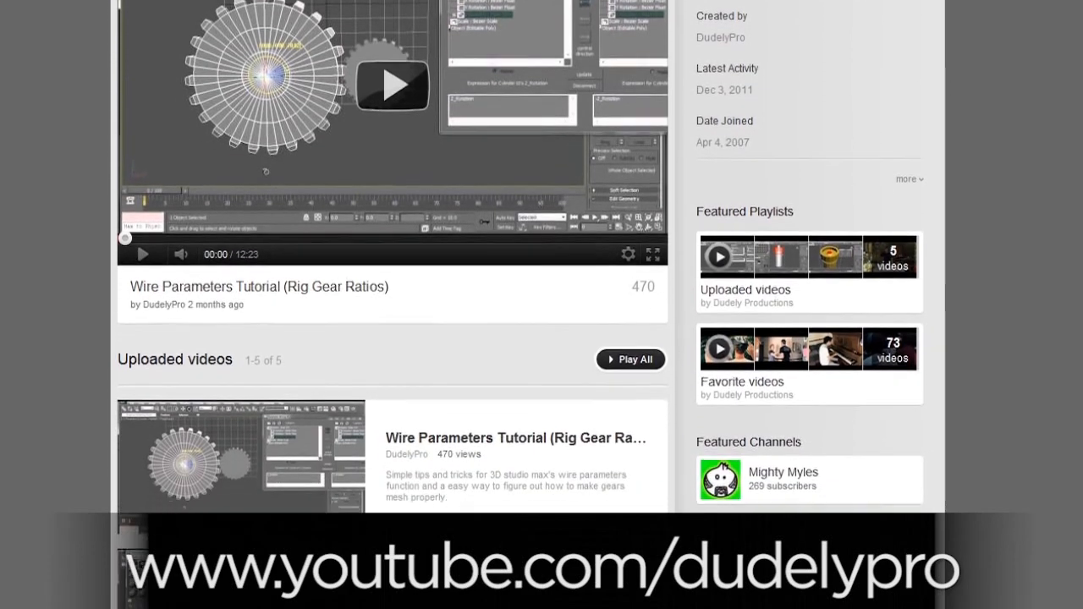
scroll(down, 3)
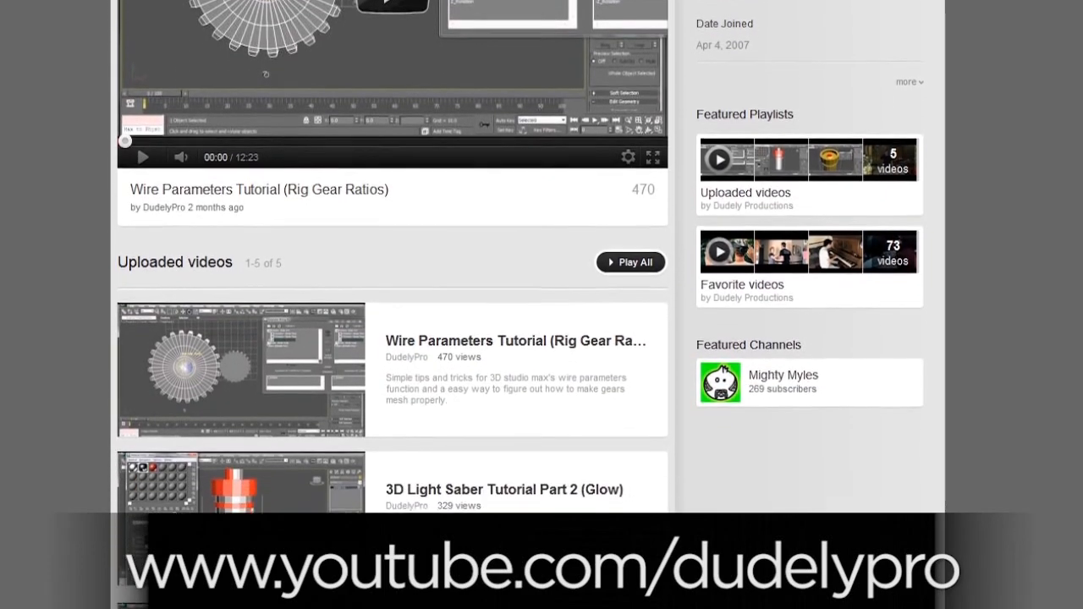
scroll(up, 3)
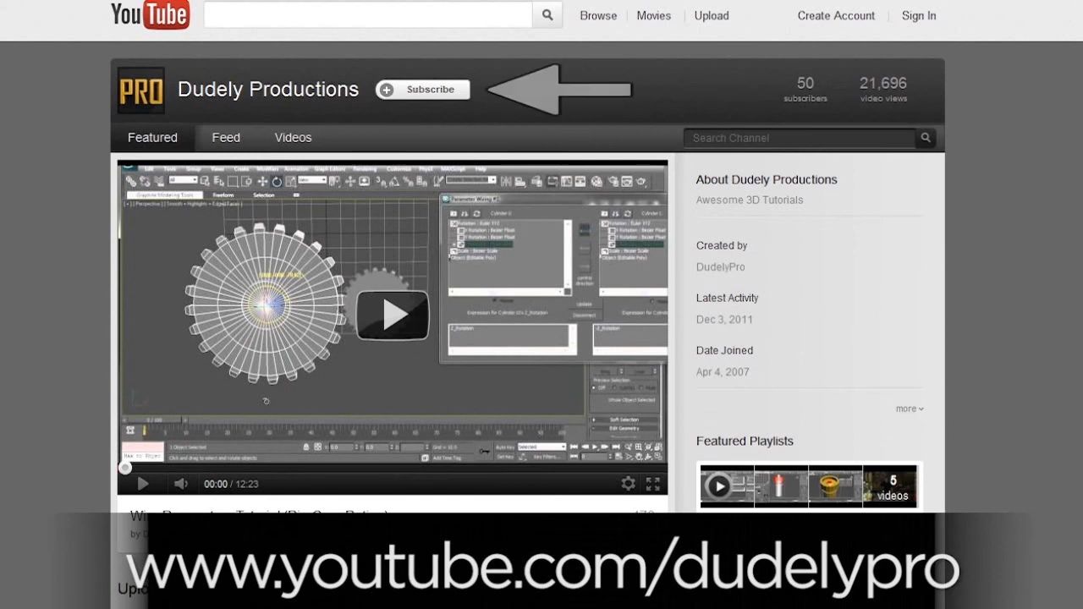